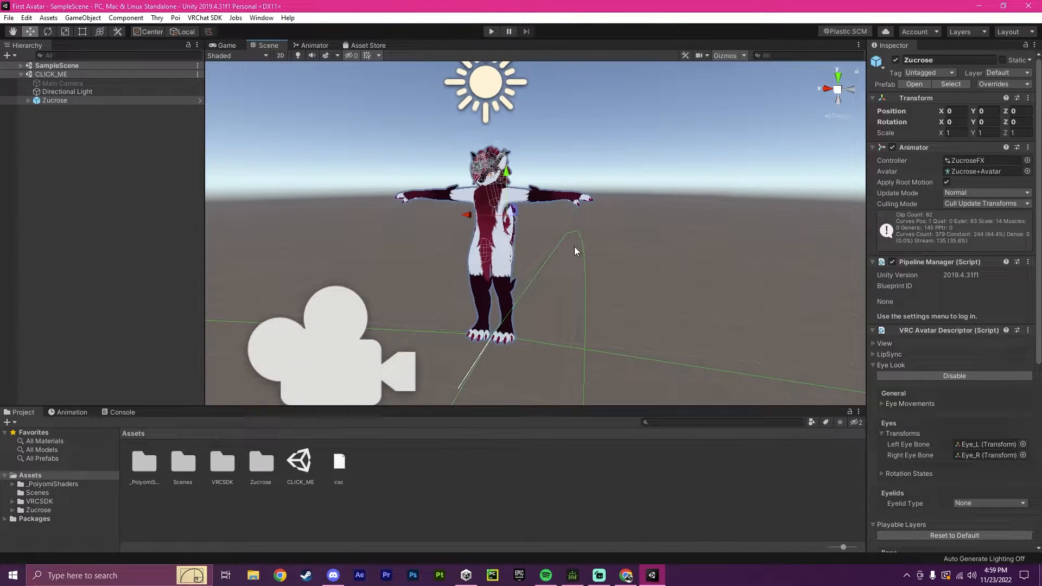
Orbit the Scene view around the Zucrose avatar to look it over.
{"action": "left_click_drag", "start_coordinate": [575, 252], "coordinate": [645, 253]}
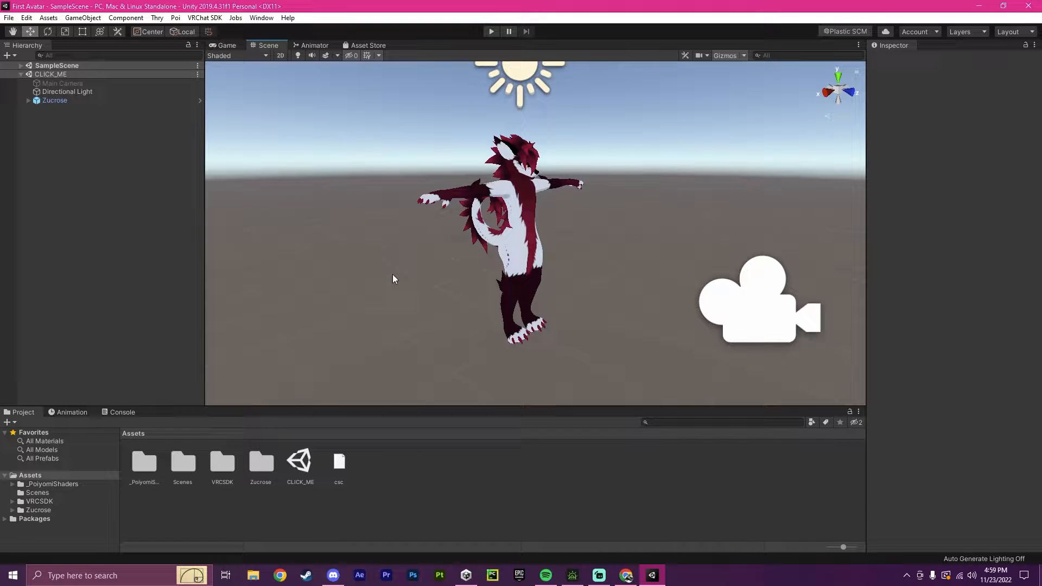
{"action": "mouse_move", "coordinate": [624, 148]}
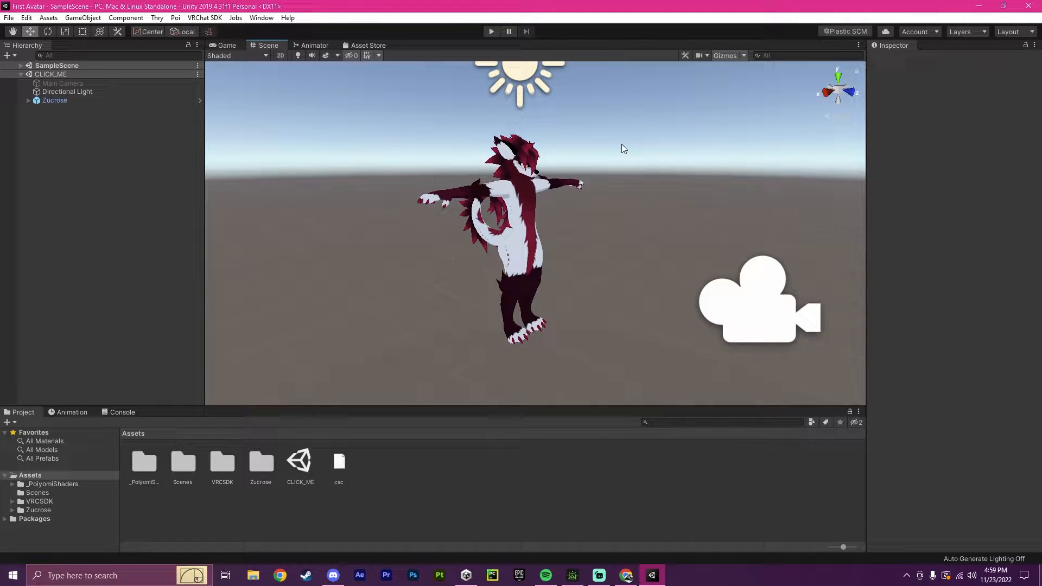
{"action": "mouse_move", "coordinate": [590, 243]}
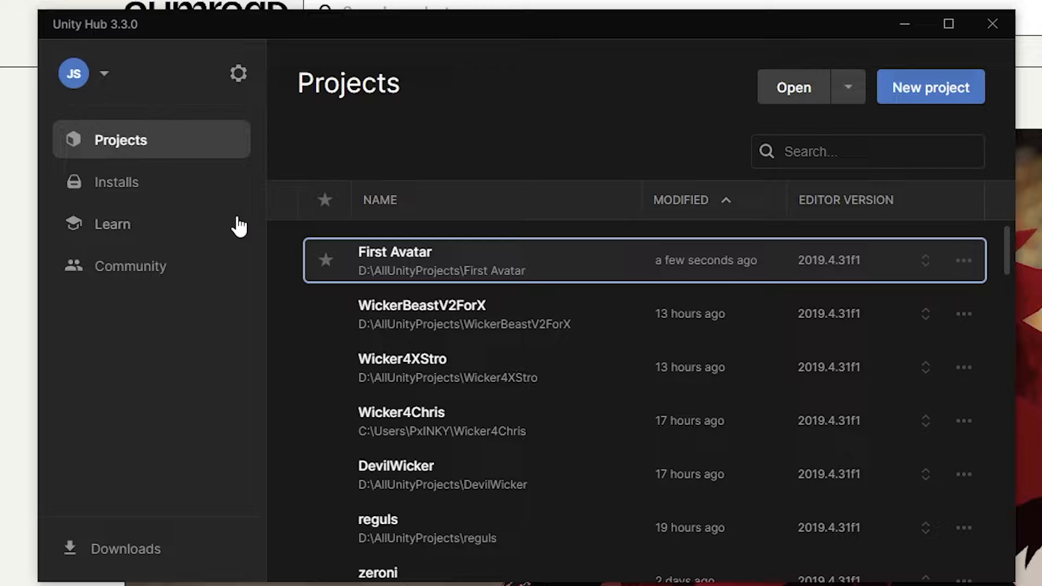
{"action": "left_click", "coordinate": [117, 182]}
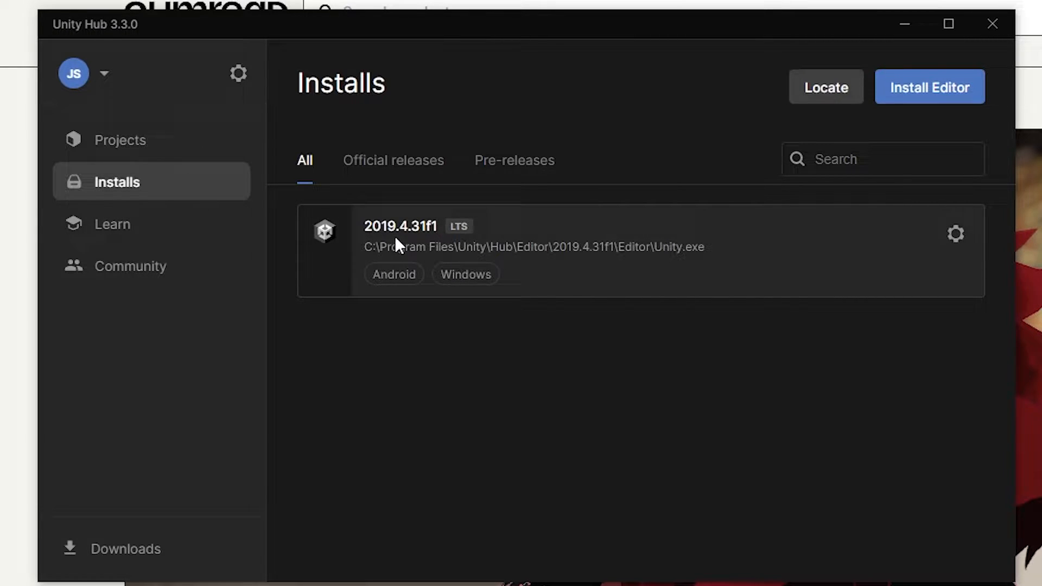
{"action": "mouse_move", "coordinate": [435, 239]}
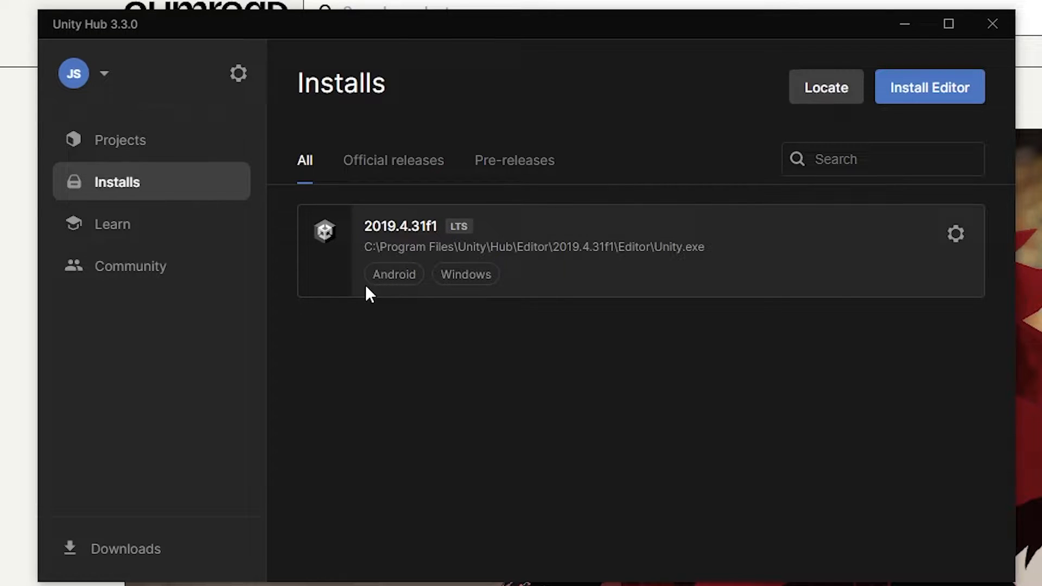
{"action": "left_click", "coordinate": [955, 234]}
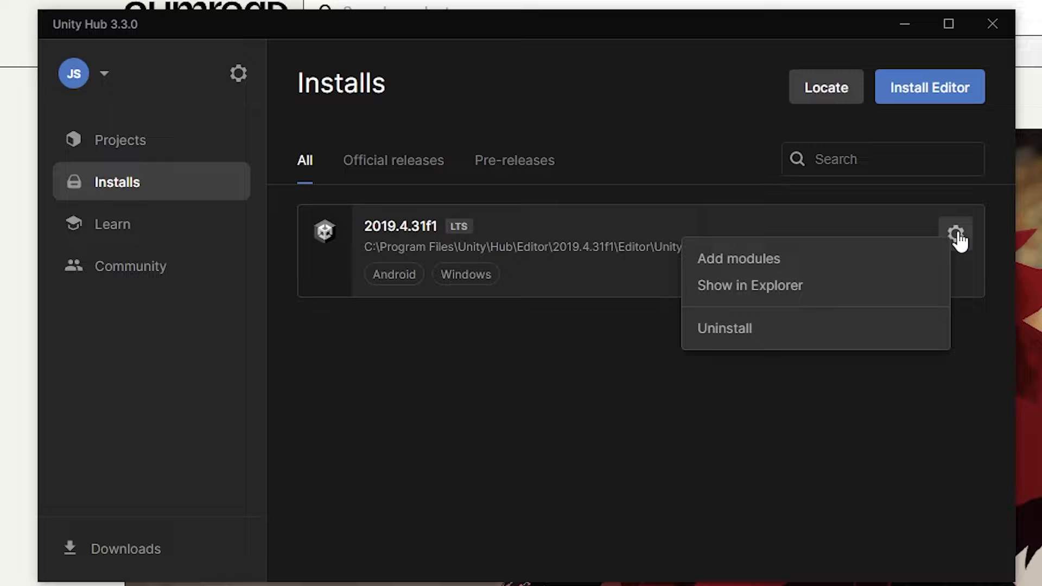
{"action": "left_click", "coordinate": [737, 259]}
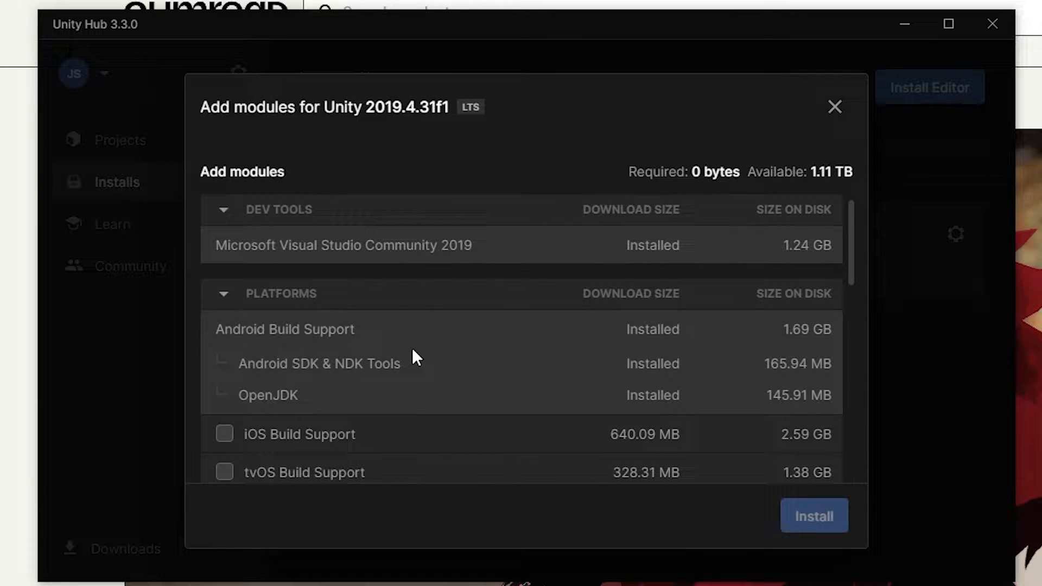
{"action": "left_click", "coordinate": [224, 434]}
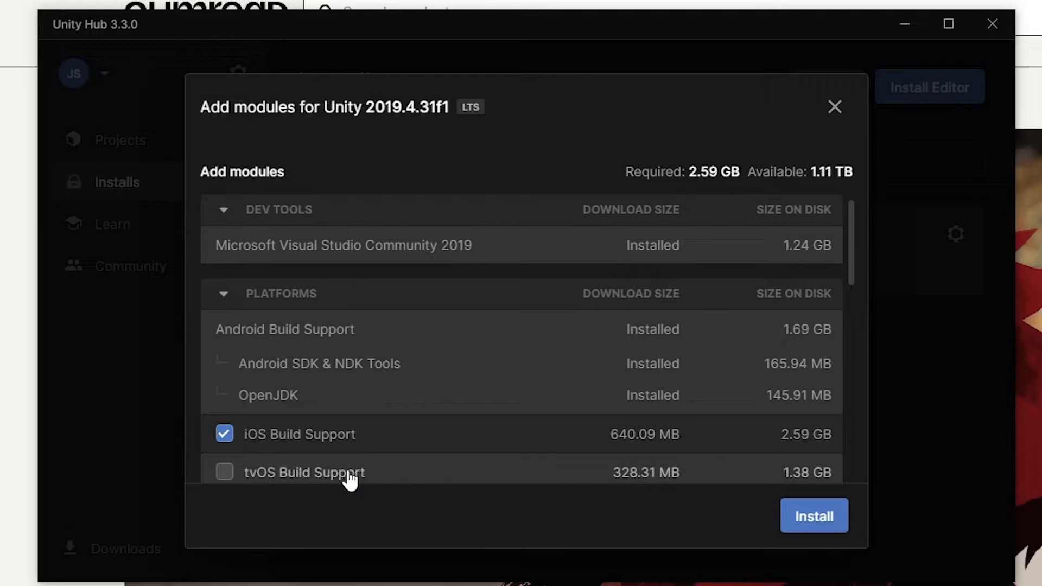
{"action": "left_click", "coordinate": [225, 433]}
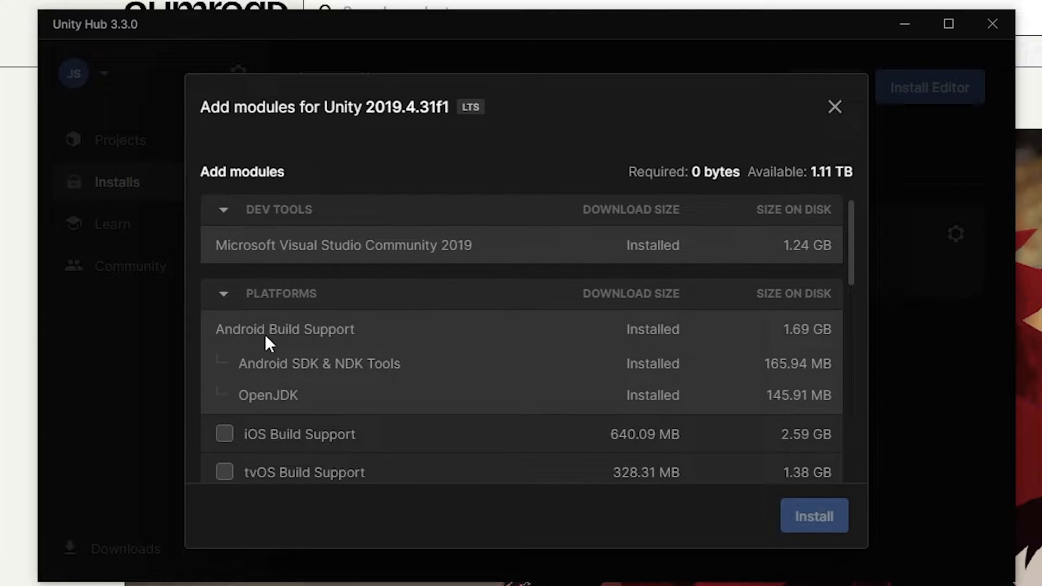
{"action": "left_click", "coordinate": [834, 107]}
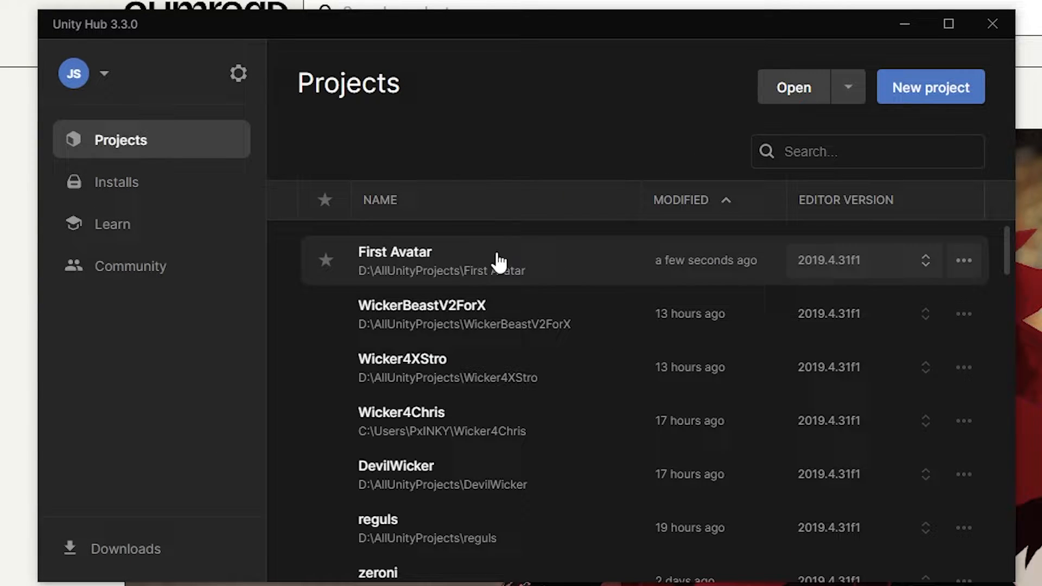
Reveal the First Avatar project folder in File Explorer and paste a duplicate of it.
{"action": "left_click", "coordinate": [963, 260]}
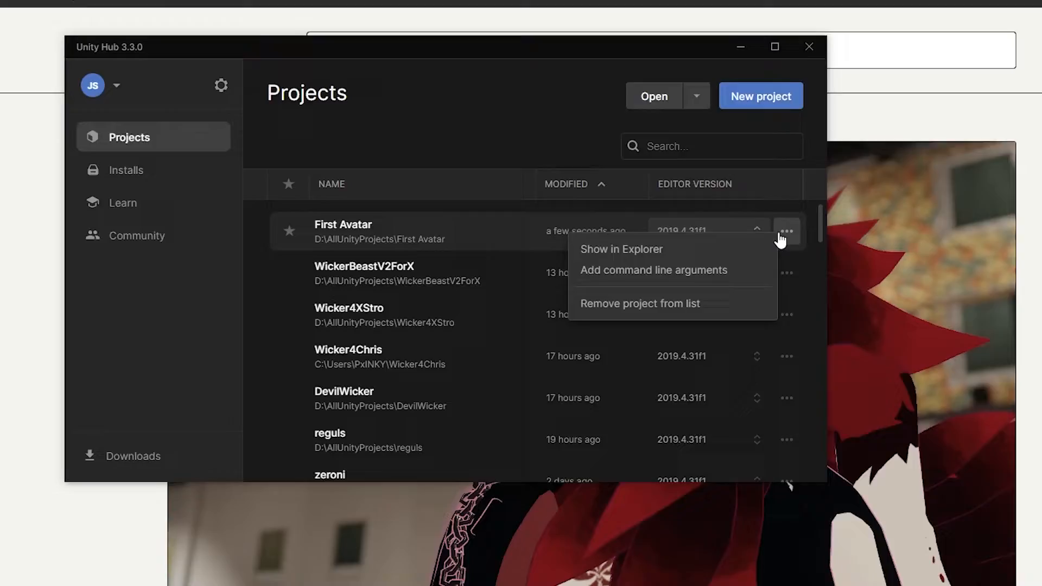
{"action": "left_click", "coordinate": [619, 248]}
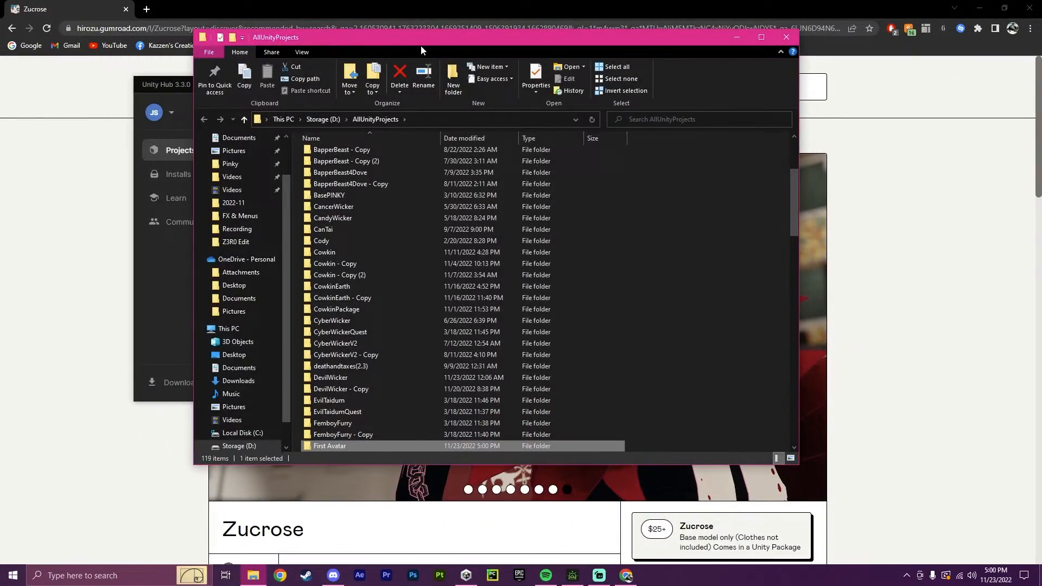
{"action": "left_click", "coordinate": [761, 36]}
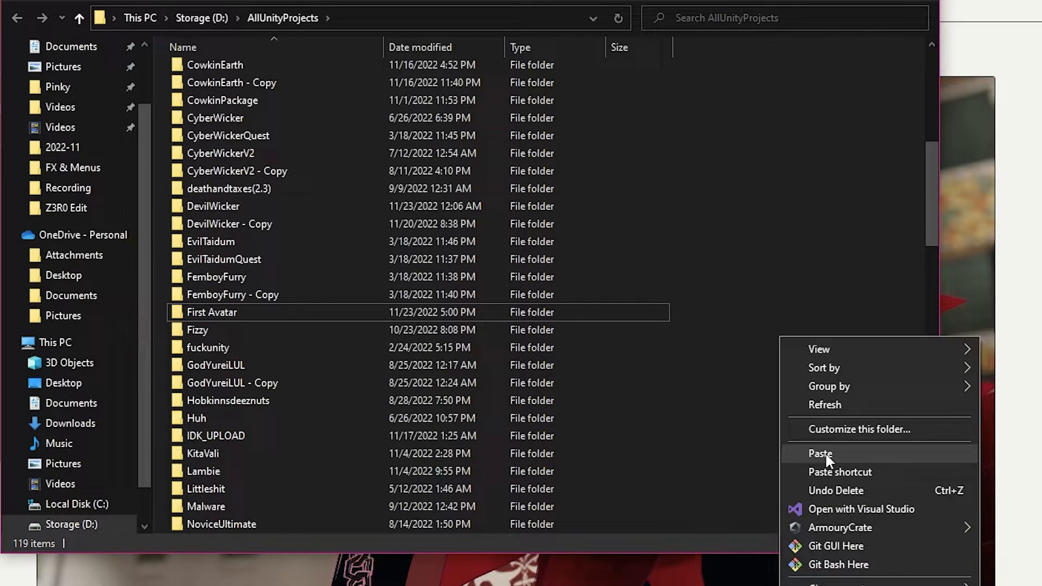
{"action": "left_click", "coordinate": [820, 453]}
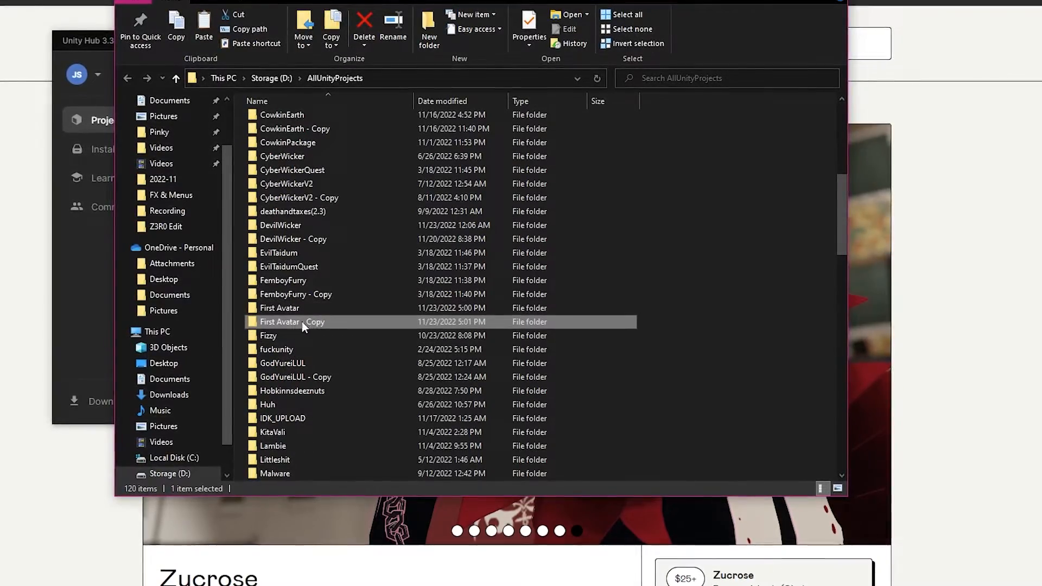
Rename the copied folder to 'First Avatar - quest'.
{"action": "right_click", "coordinate": [293, 322]}
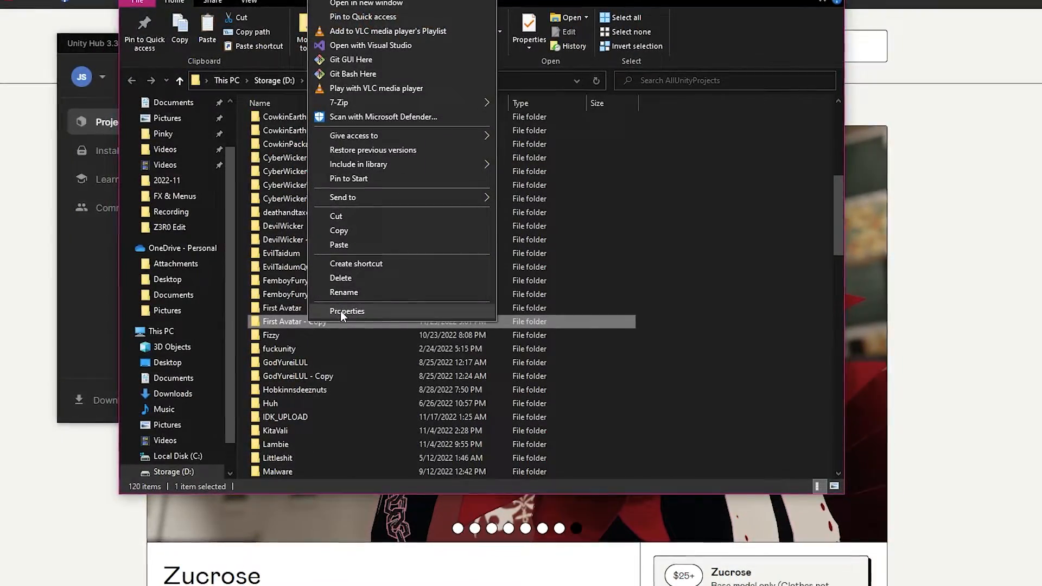
{"action": "left_click", "coordinate": [344, 292]}
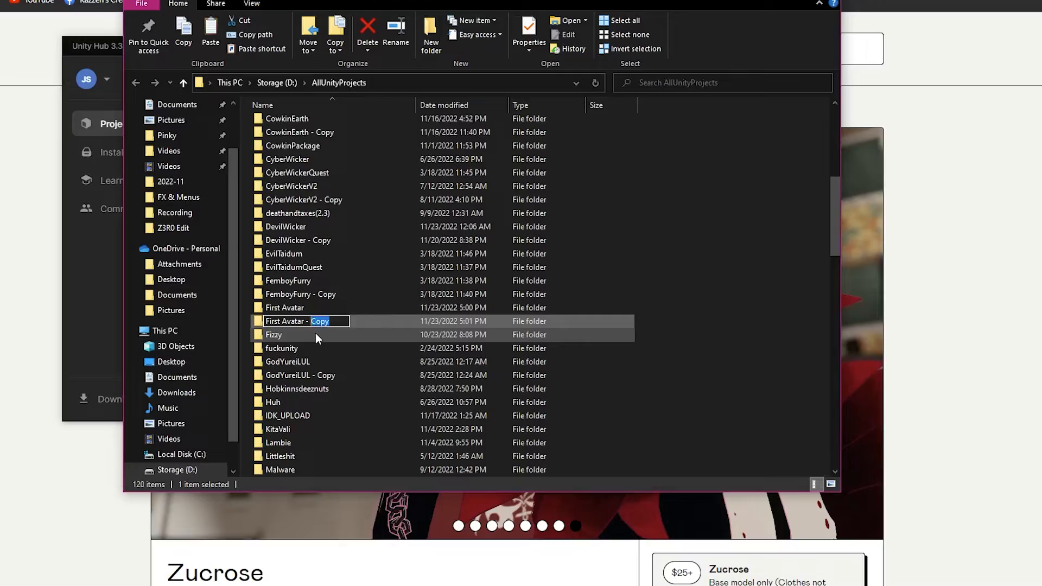
{"action": "type", "text": "quest"}
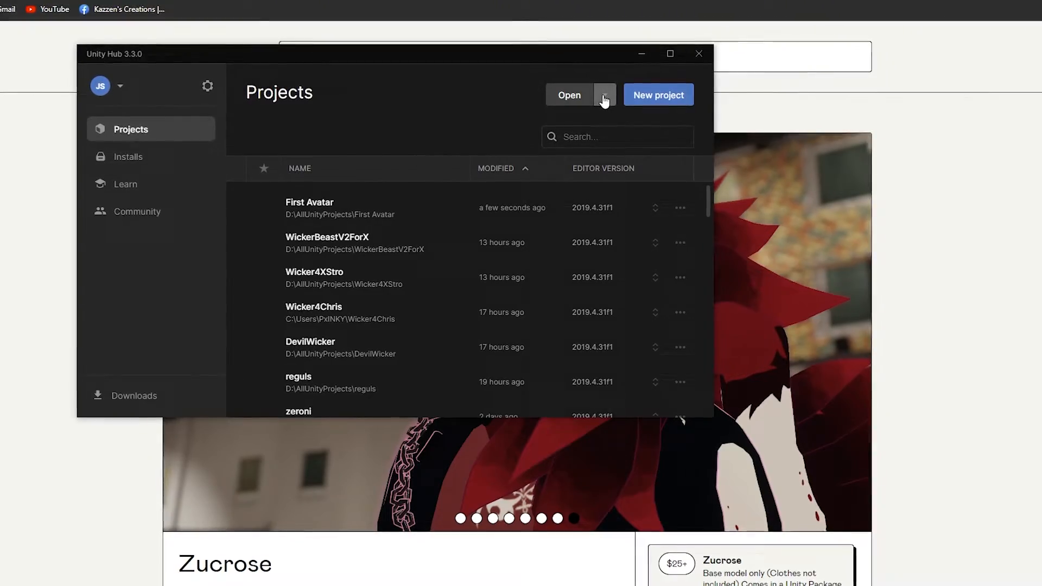
Add 'First Avatar - quest' to Unity Hub via Add project from disk and open it.
{"action": "left_click", "coordinate": [602, 95]}
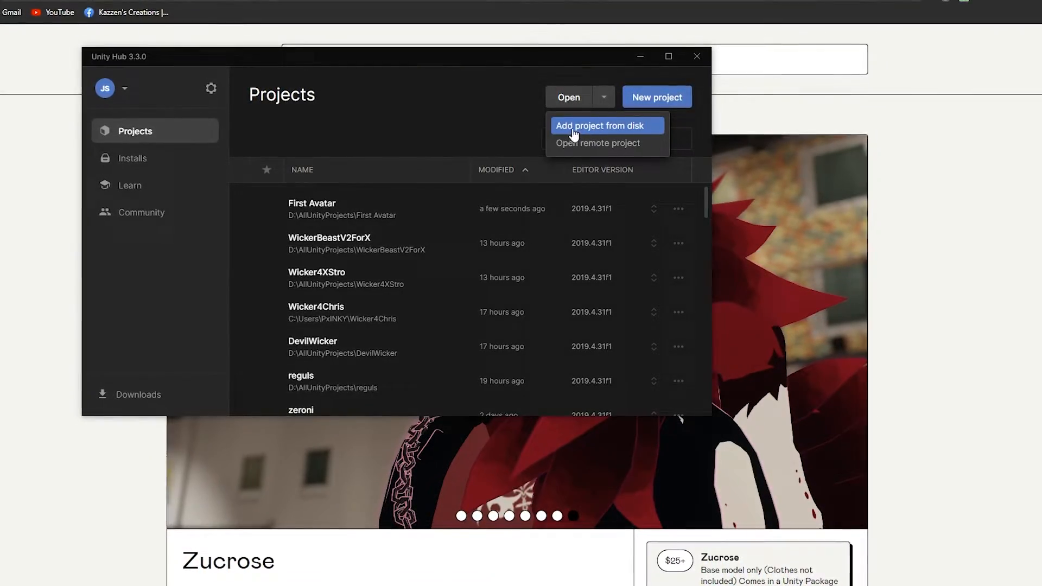
{"action": "left_click", "coordinate": [598, 126]}
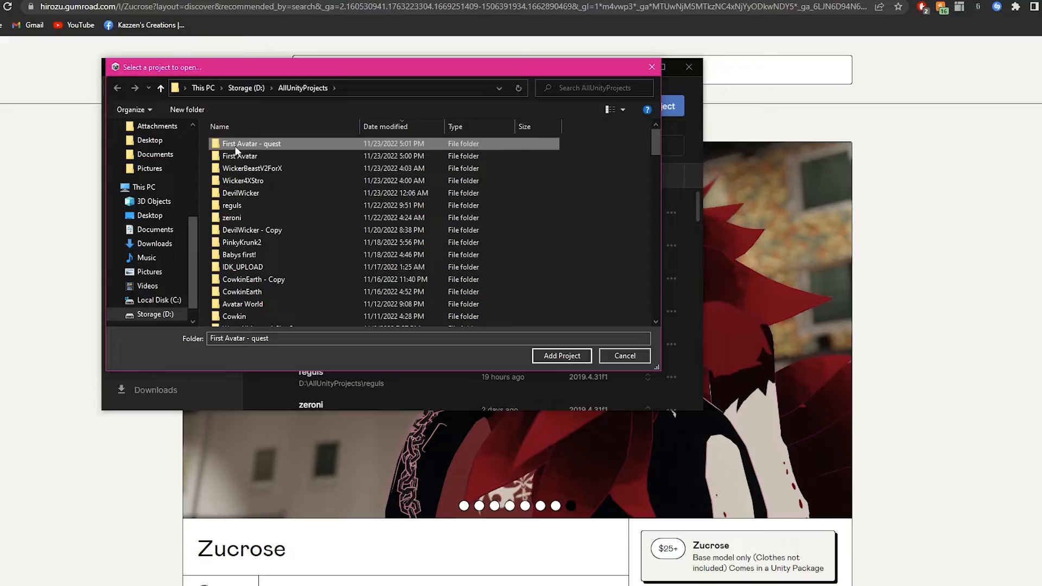
{"action": "left_click", "coordinate": [560, 355]}
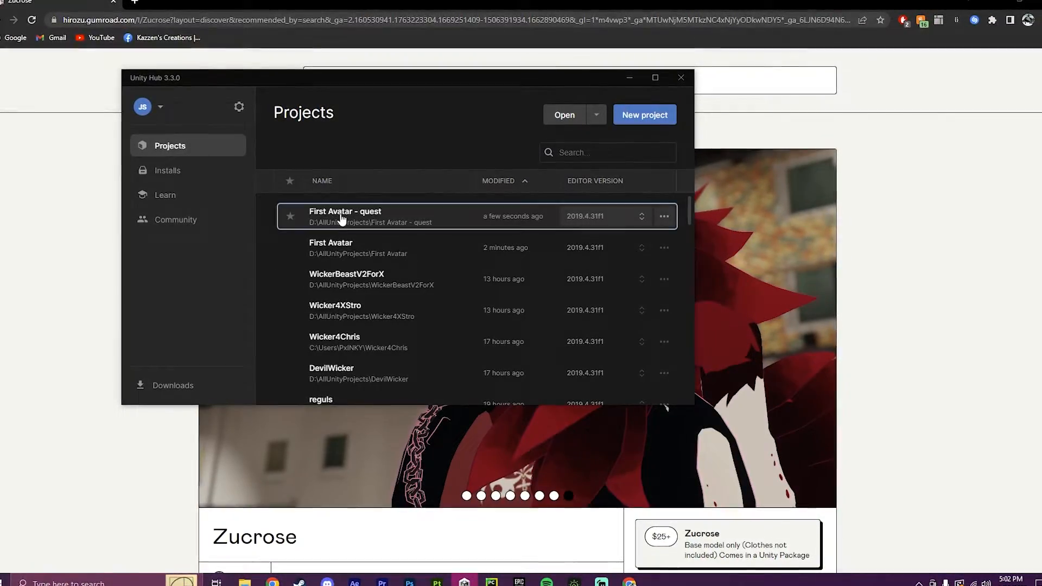
{"action": "double_click", "coordinate": [345, 216]}
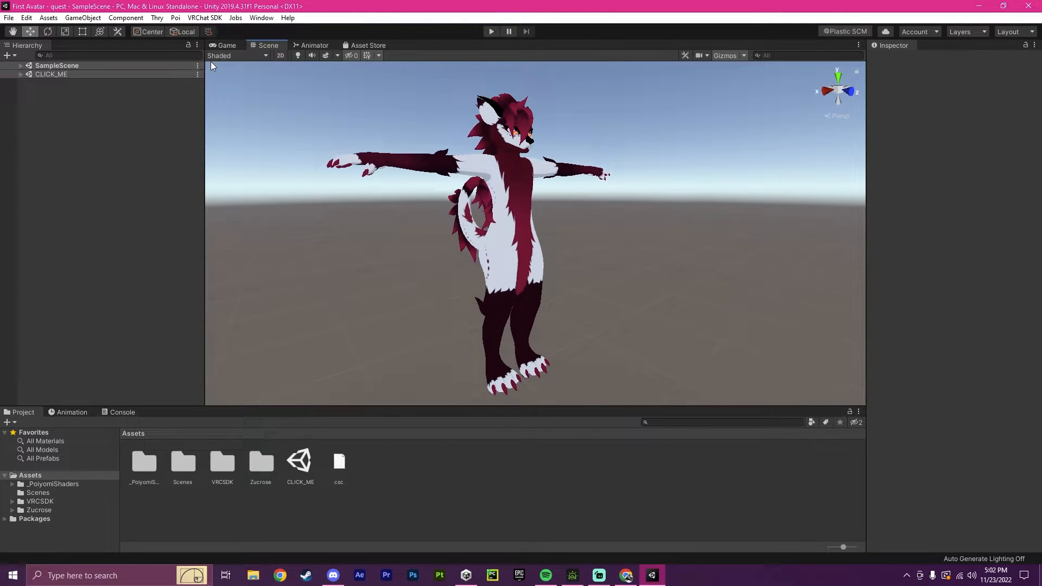
Switch the build target to Android from the VRChat SDK control panel's Builder tab.
{"action": "left_click", "coordinate": [204, 17]}
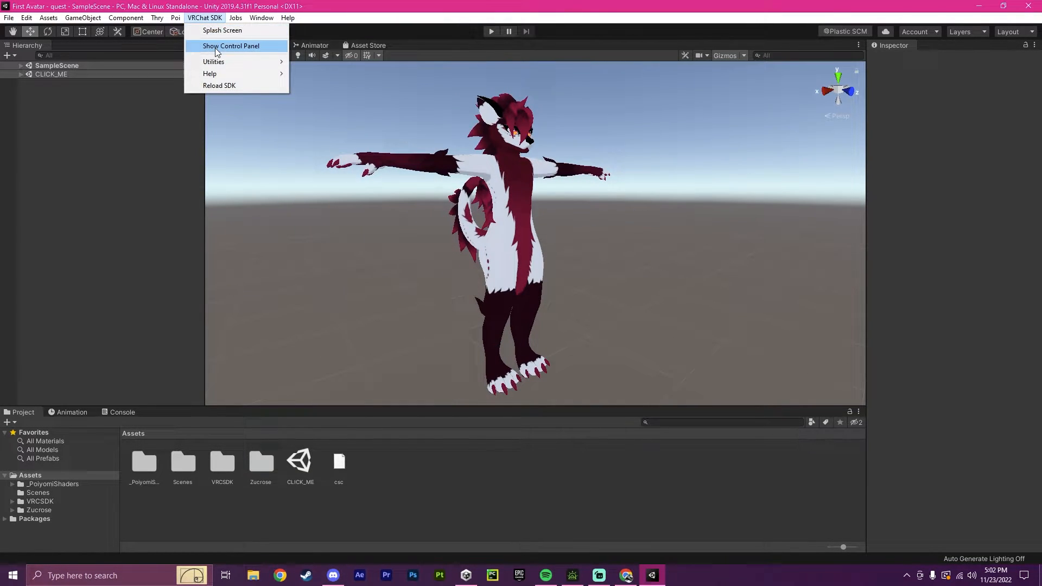
{"action": "left_click", "coordinate": [230, 45]}
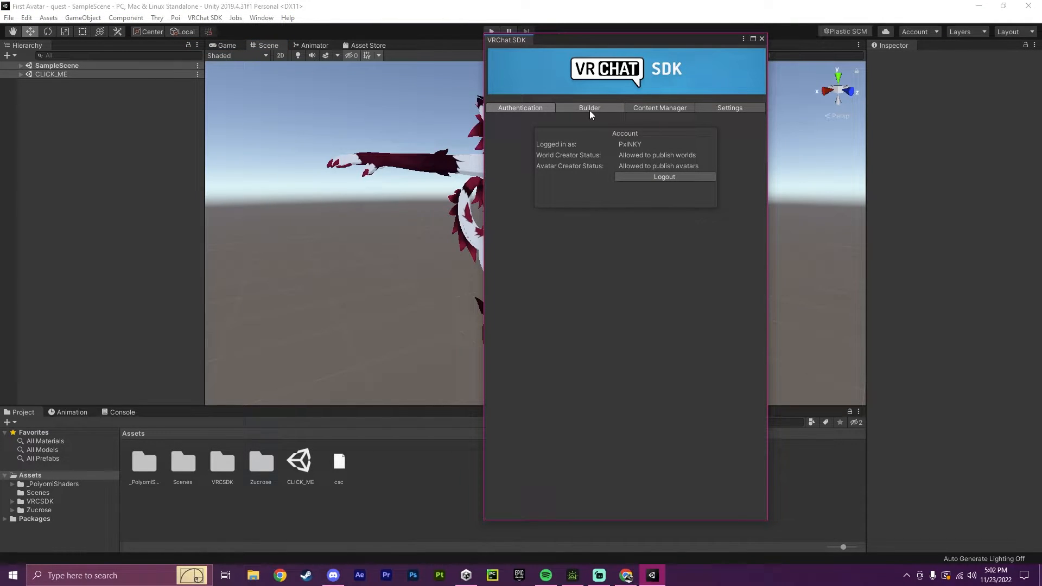
{"action": "left_click", "coordinate": [589, 107]}
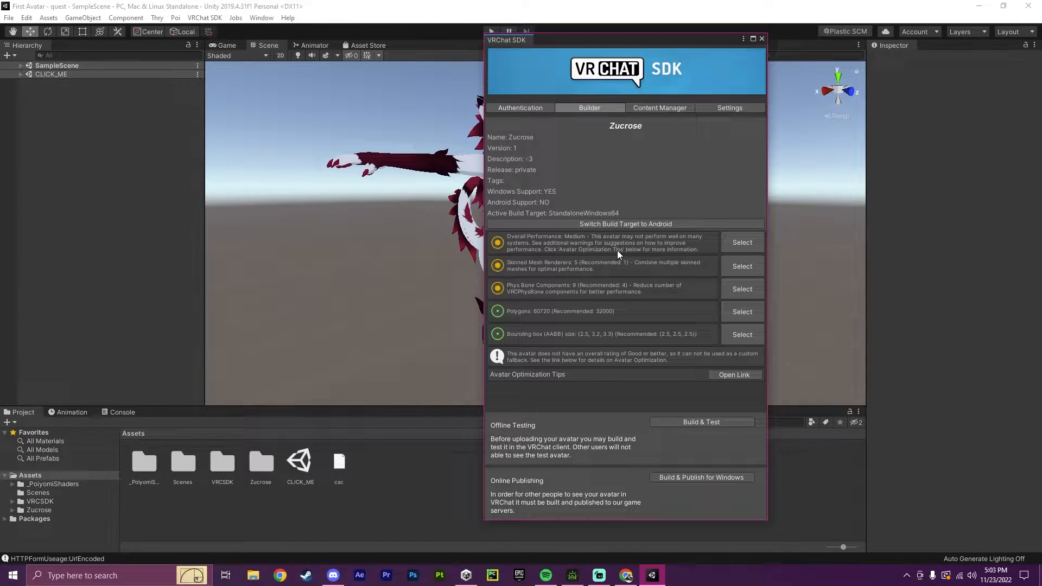
{"action": "mouse_move", "coordinate": [624, 224]}
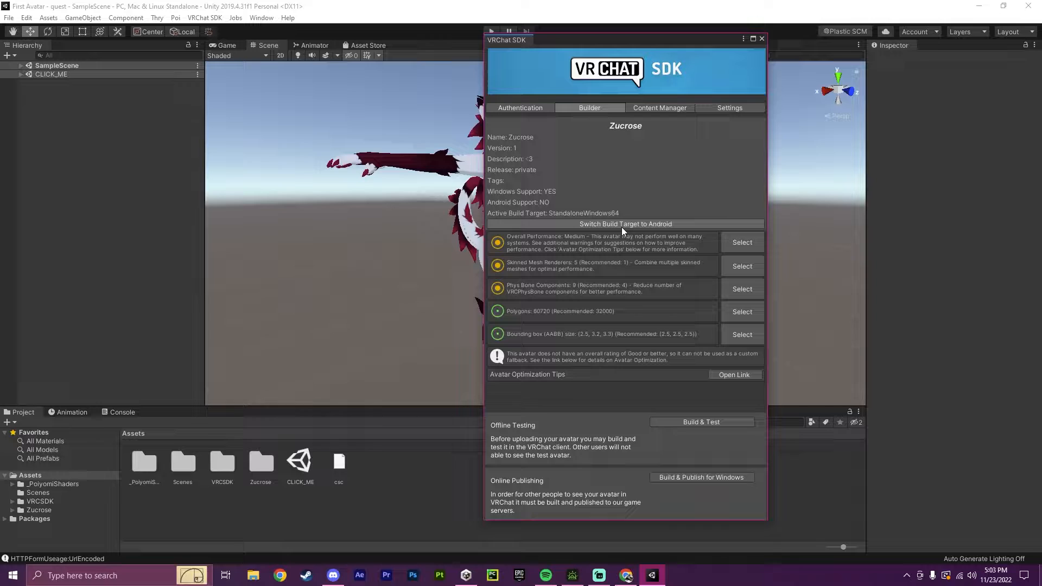
{"action": "left_click", "coordinate": [625, 224]}
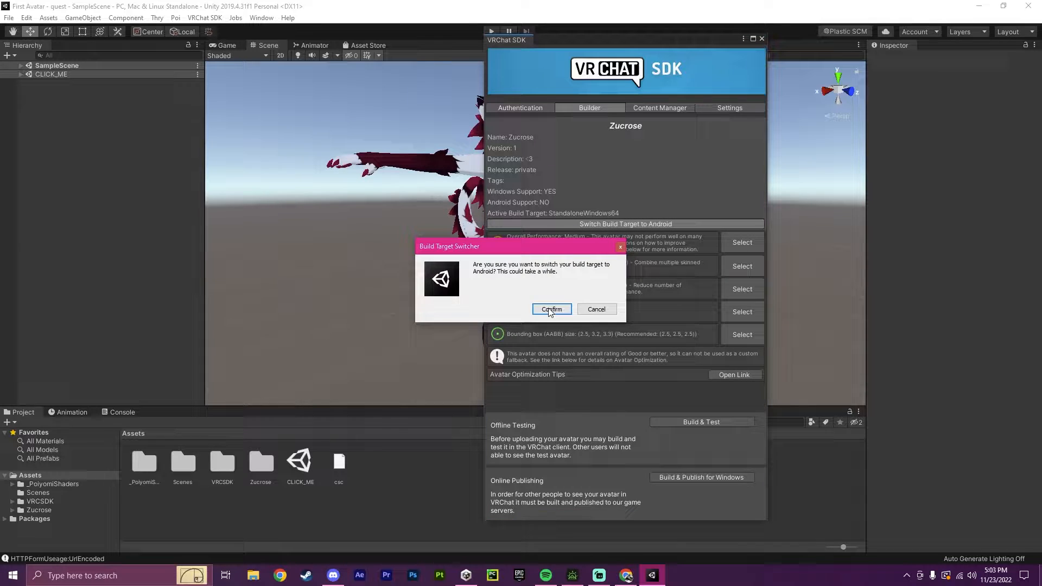
{"action": "left_click", "coordinate": [551, 309]}
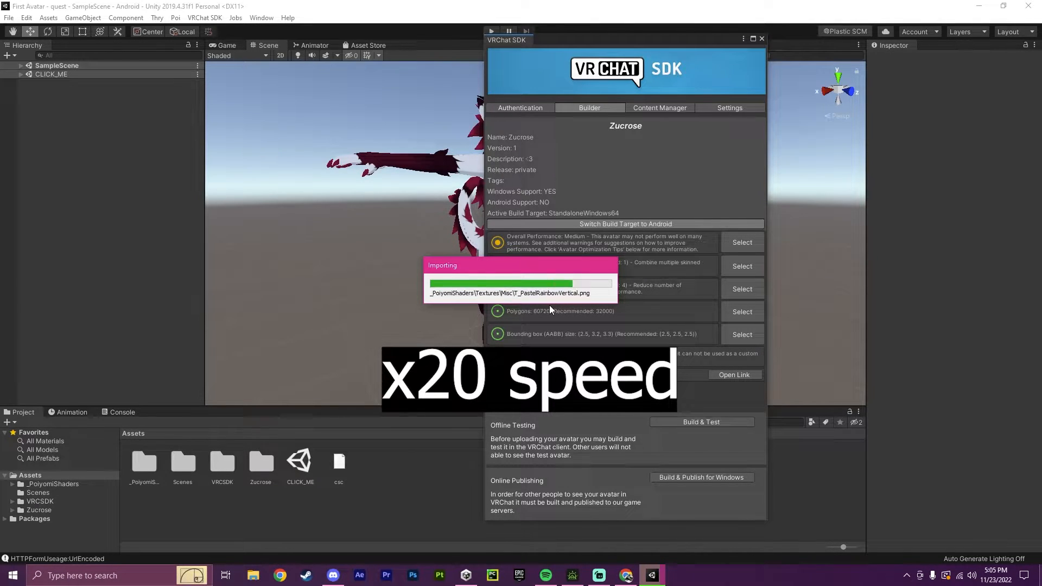
{"action": "left_click", "coordinate": [520, 107]}
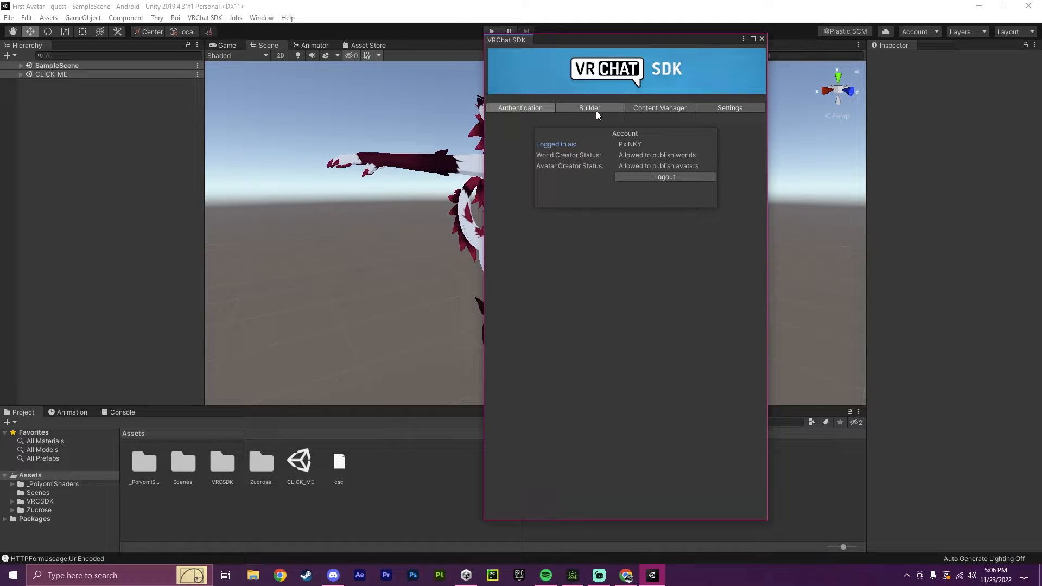
Review the Builder page's unsupported-shader warnings for Android, then close the VRChat SDK panel.
{"action": "left_click", "coordinate": [589, 108]}
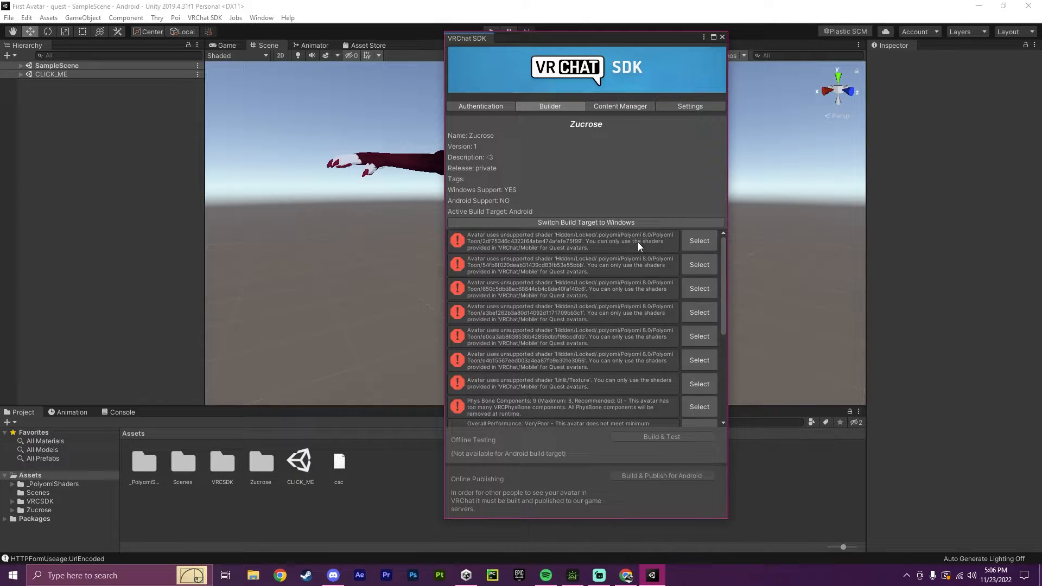
{"action": "mouse_move", "coordinate": [525, 255]}
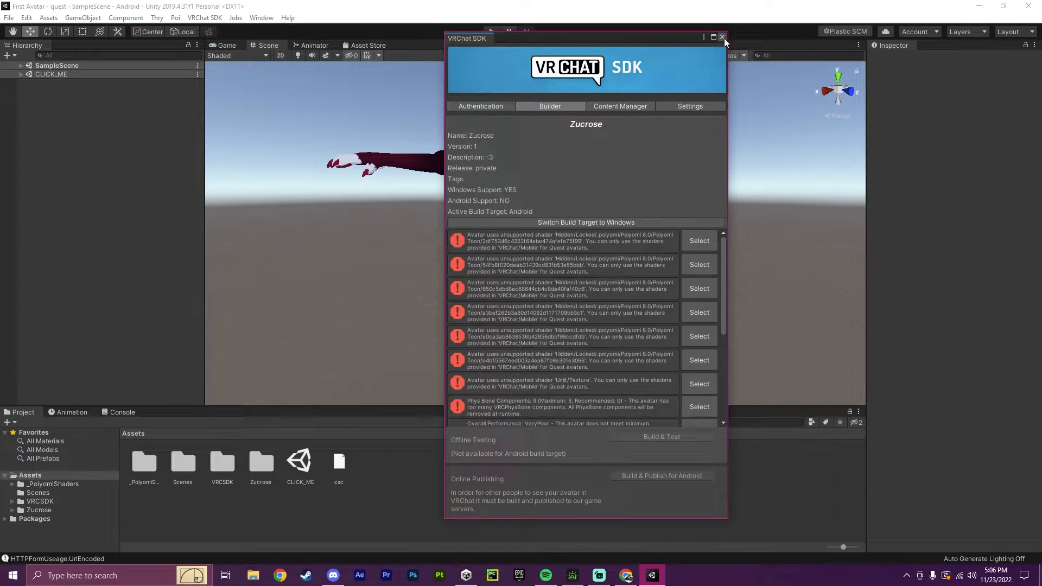
{"action": "left_click", "coordinate": [722, 37]}
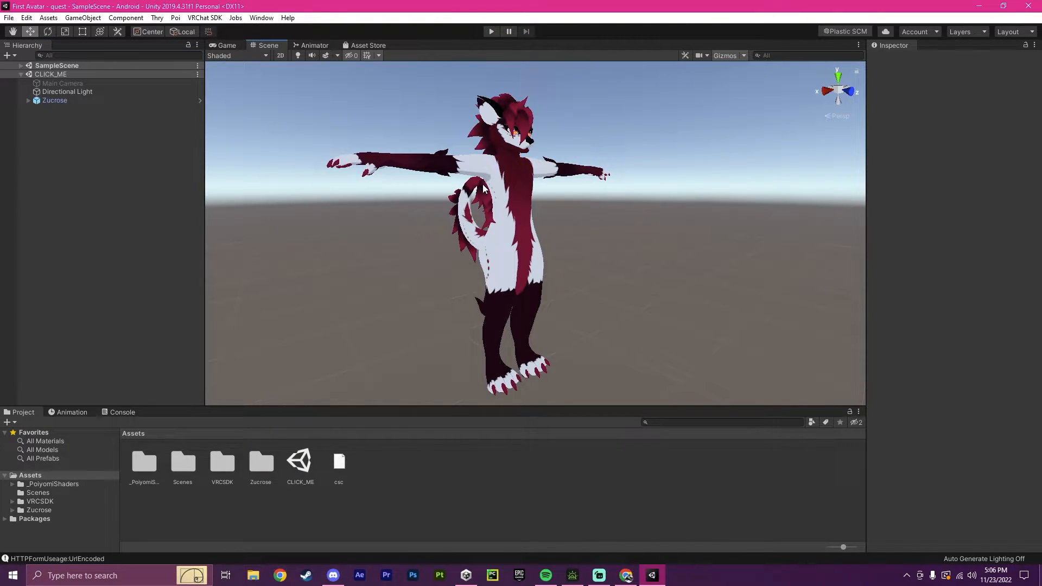
Give the Body, Floof and Harness materials the VRChat > Mobile > Toon Lit shader.
{"action": "left_click", "coordinate": [55, 101]}
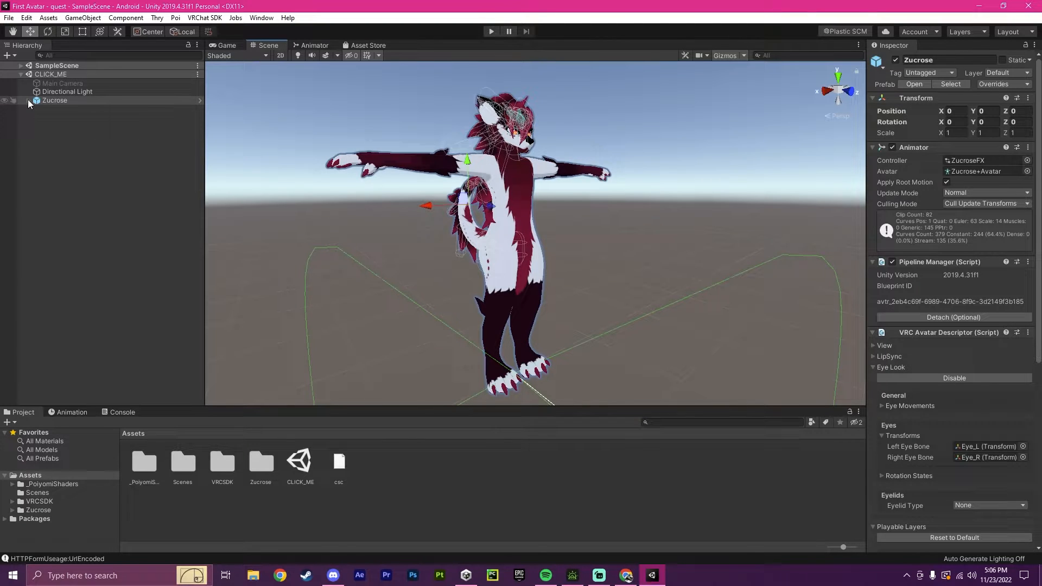
{"action": "left_click", "coordinate": [57, 118]}
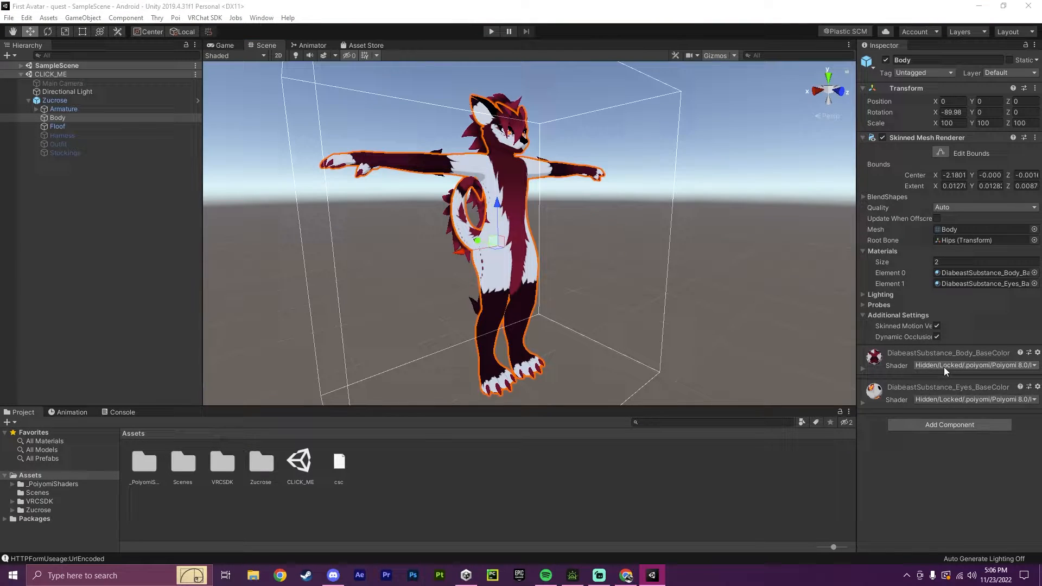
{"action": "left_click", "coordinate": [974, 365]}
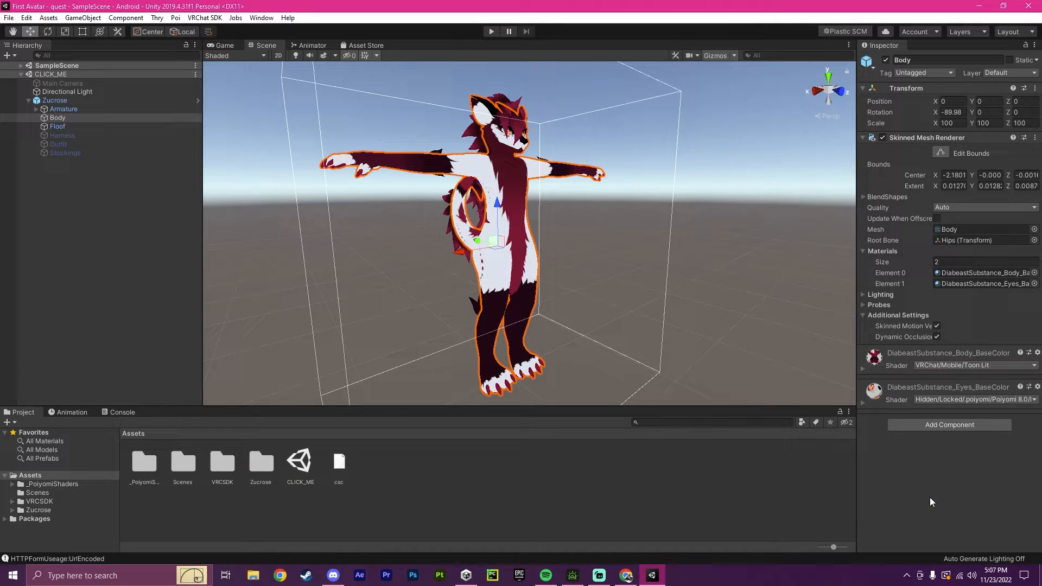
{"action": "left_click", "coordinate": [57, 127]}
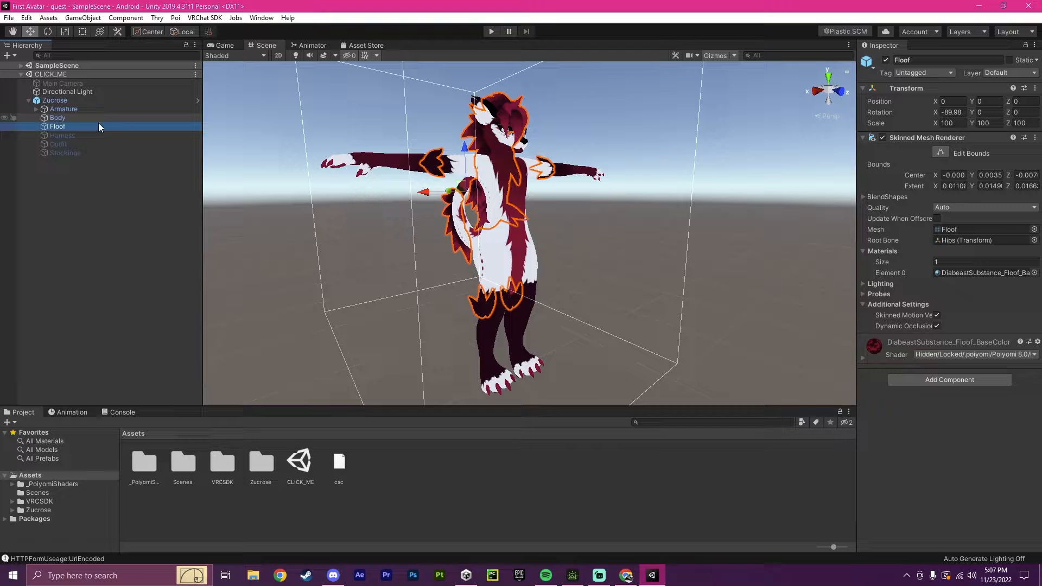
{"action": "left_click", "coordinate": [970, 354]}
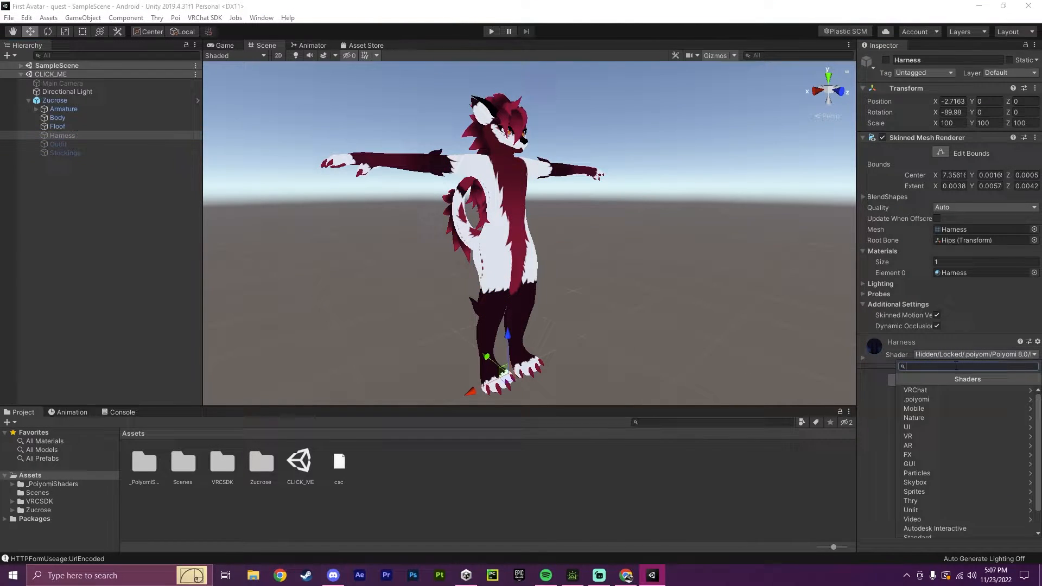
{"action": "left_click", "coordinate": [915, 389]}
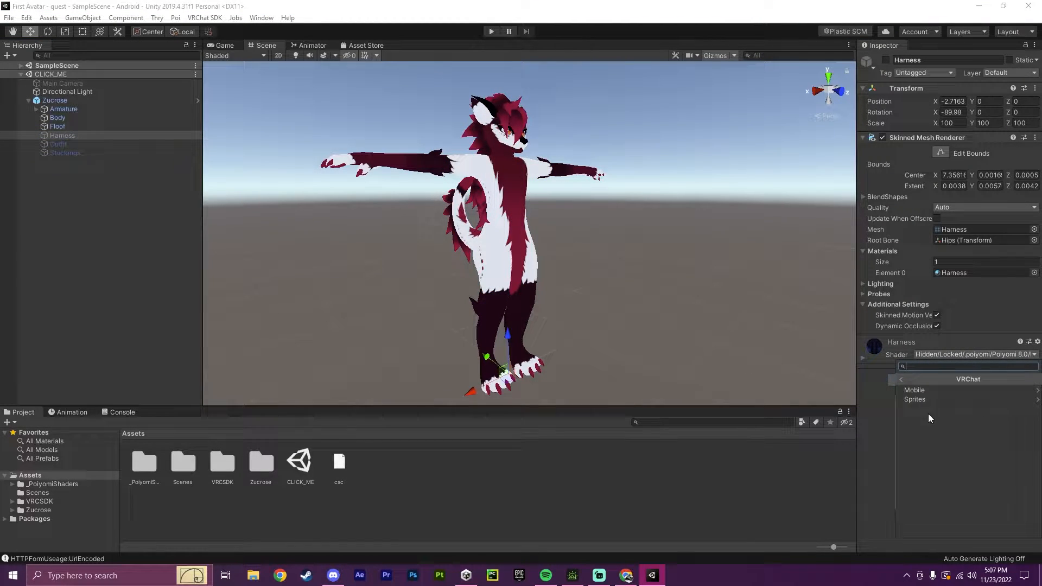
{"action": "left_click", "coordinate": [915, 390]}
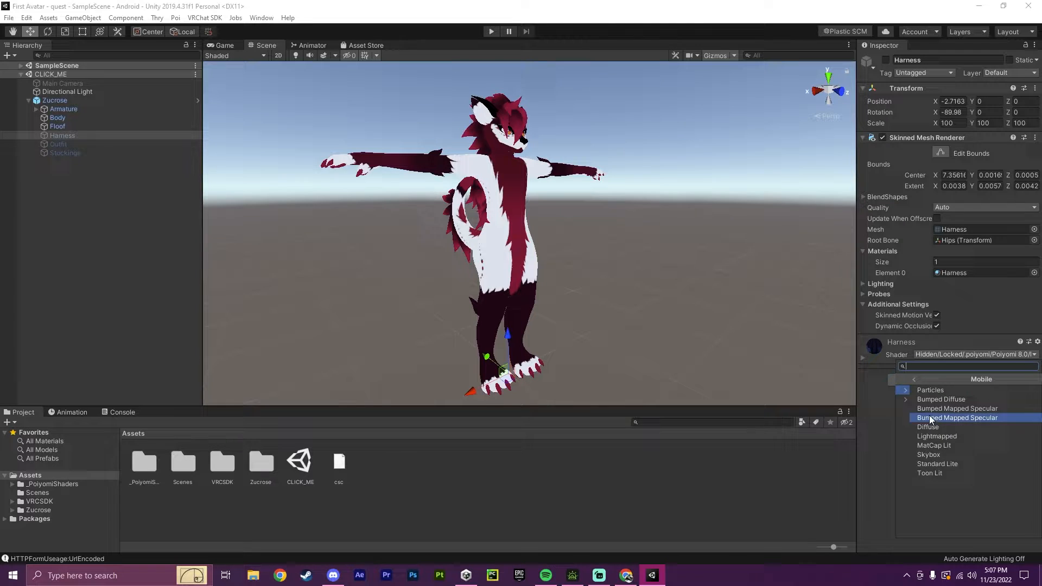
{"action": "left_click", "coordinate": [59, 144]}
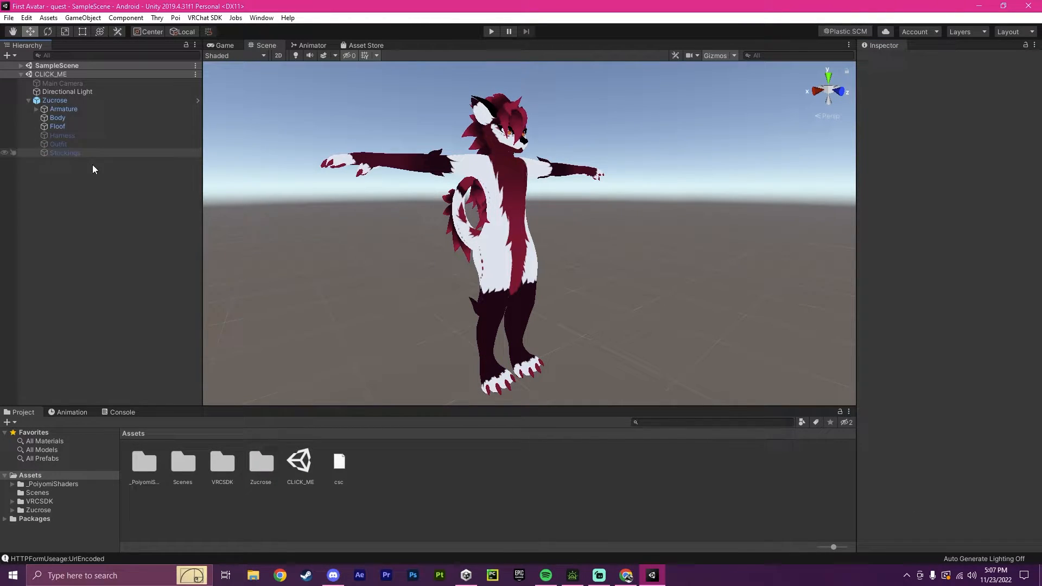
{"action": "left_click", "coordinate": [204, 17]}
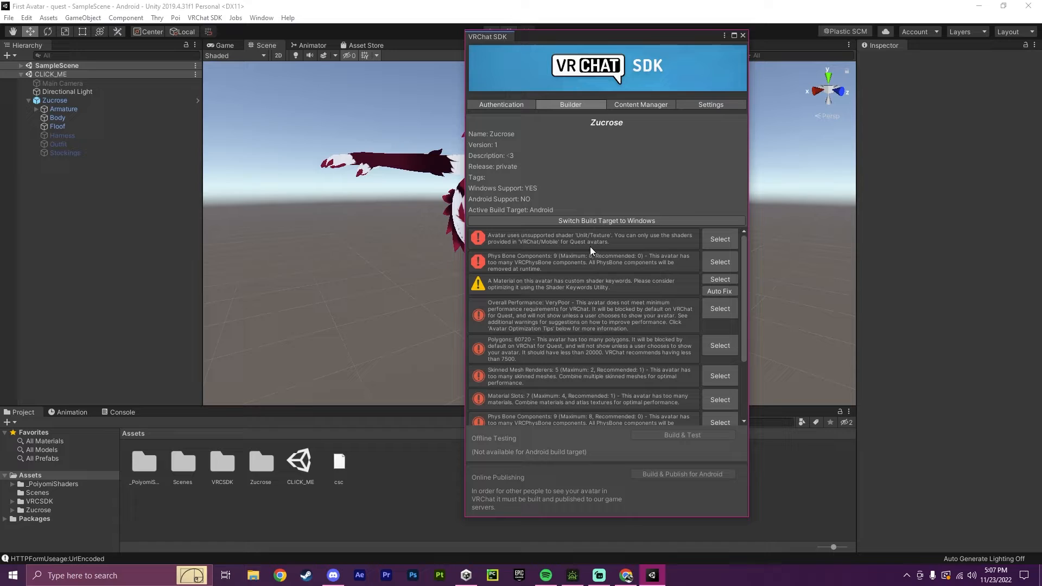
{"action": "mouse_move", "coordinate": [590, 239]}
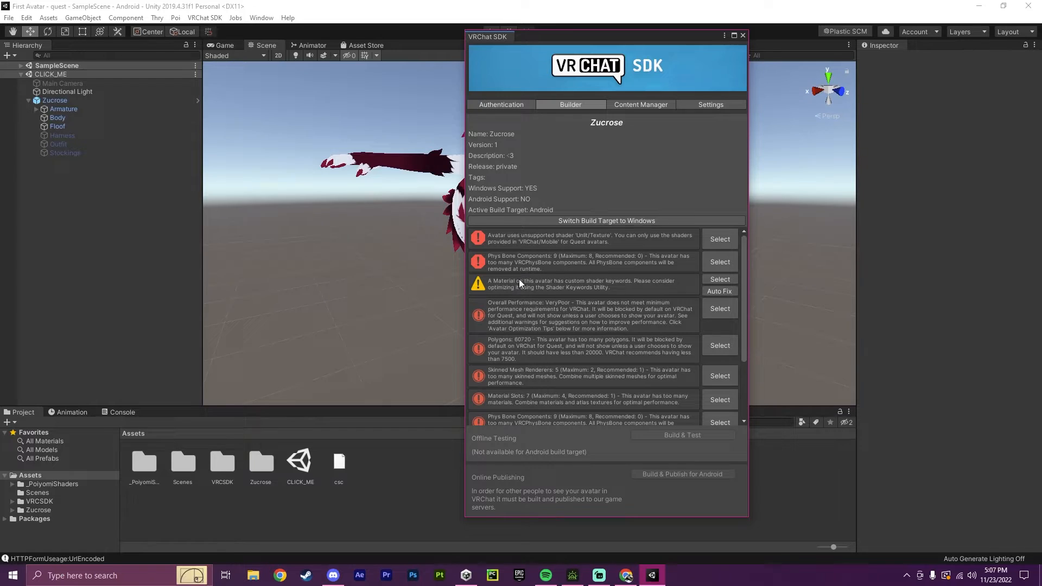
{"action": "mouse_move", "coordinate": [487, 263]}
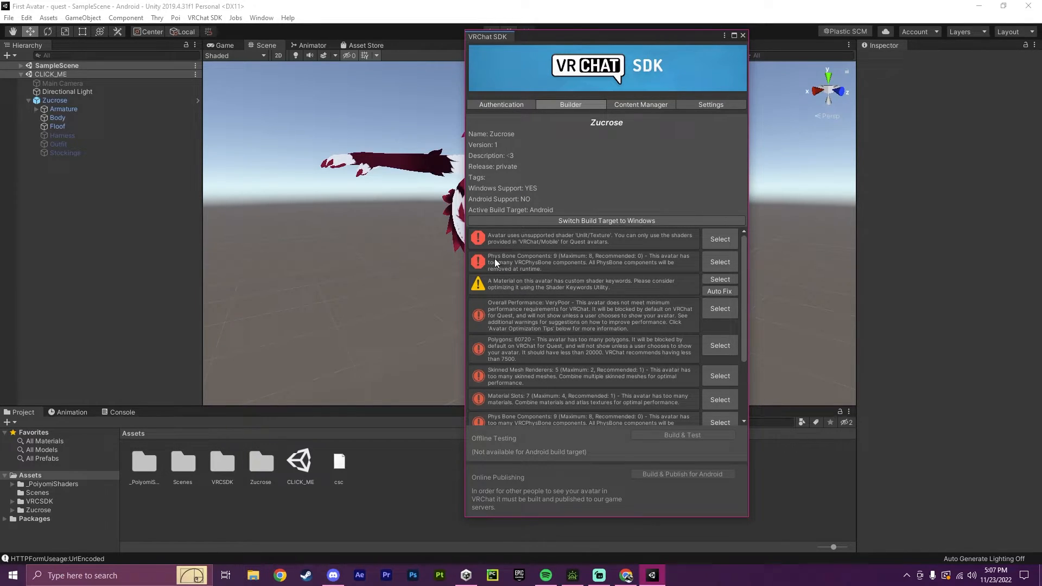
{"action": "mouse_move", "coordinate": [462, 267]}
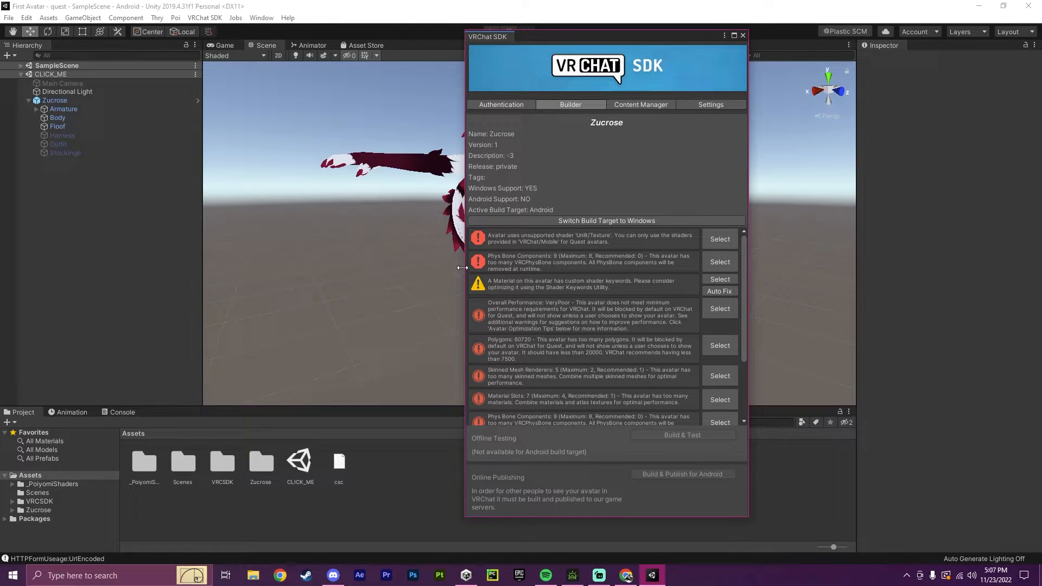
{"action": "mouse_move", "coordinate": [566, 207]}
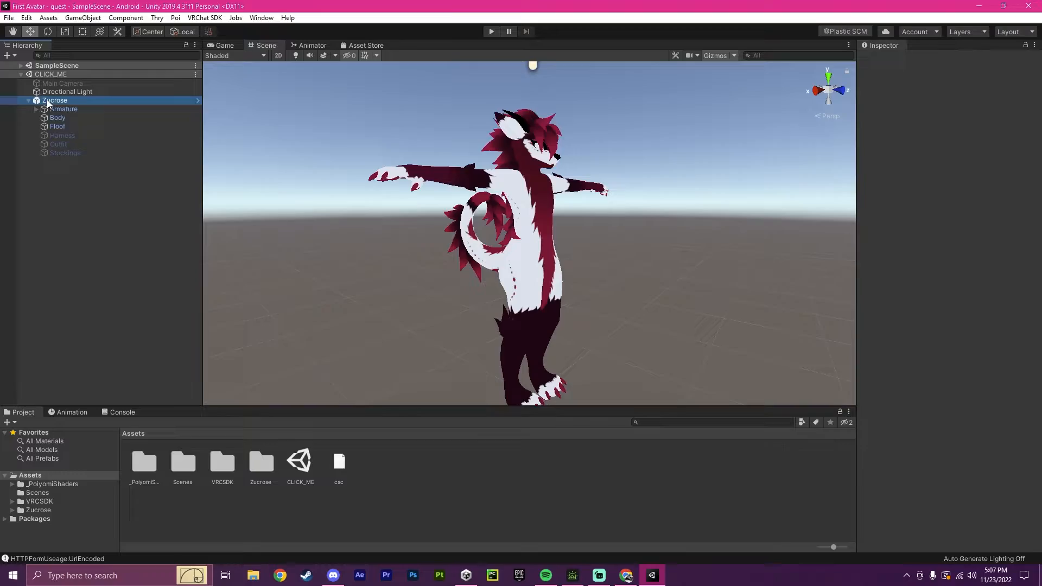
Remove two VRC Phys Bone components from Zucrose's Armature.
{"action": "left_click", "coordinate": [54, 100]}
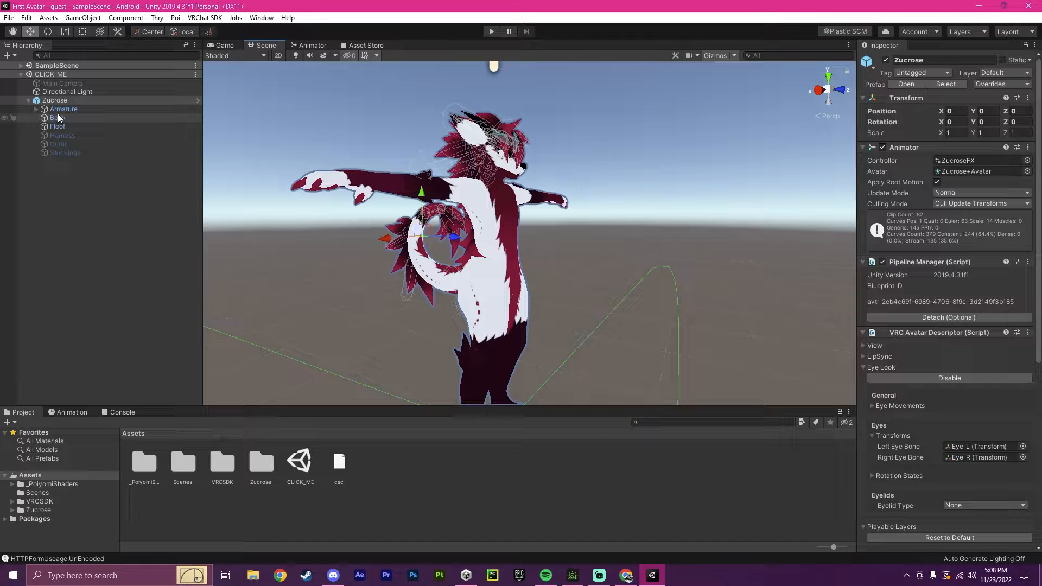
{"action": "left_click", "coordinate": [57, 118]}
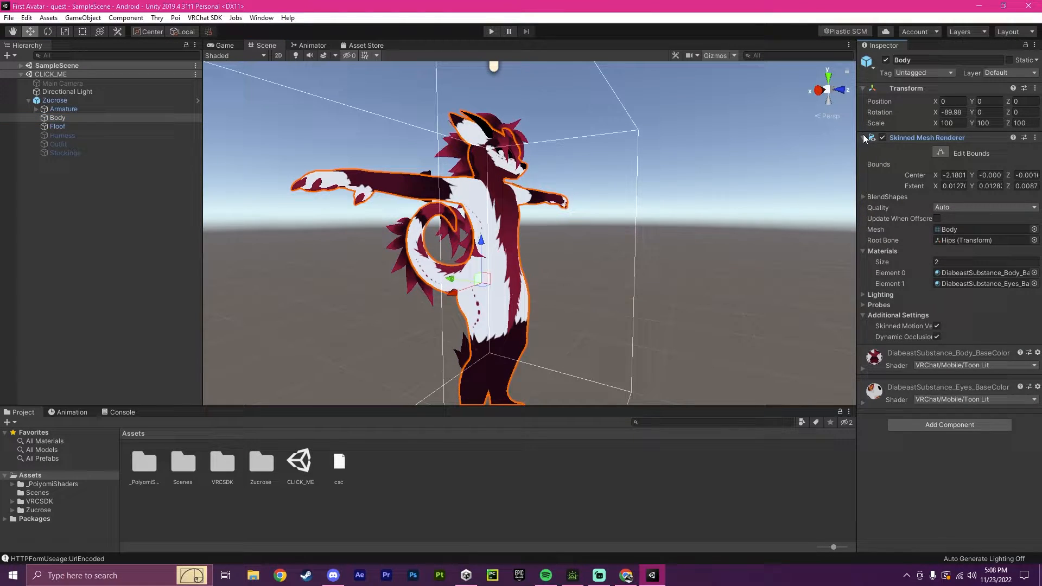
{"action": "left_click", "coordinate": [64, 109]}
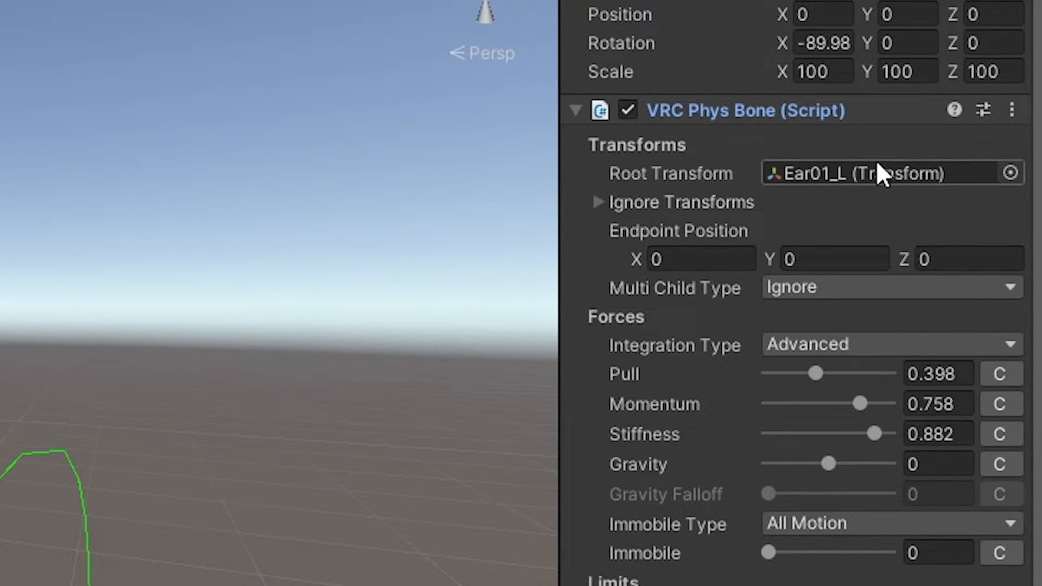
{"action": "left_click", "coordinate": [575, 110]}
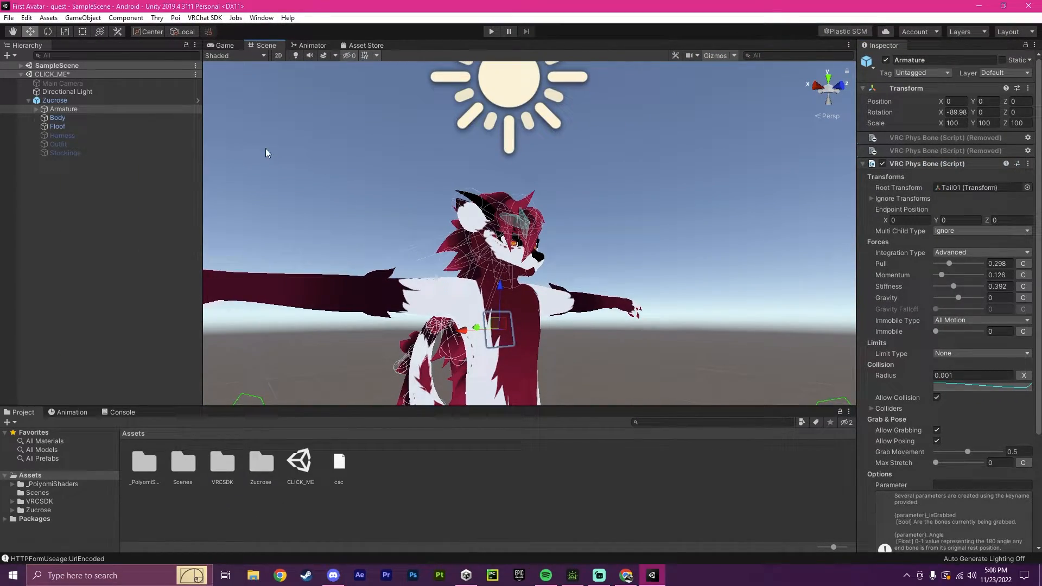
{"action": "left_click", "coordinate": [204, 18]}
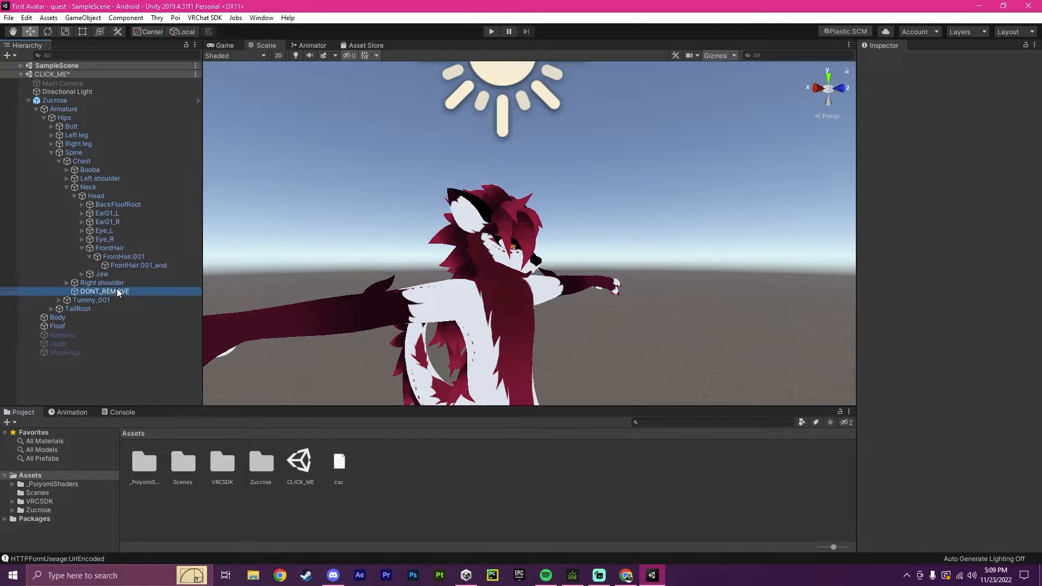
Select the DONT_REMOVE cube and give its material a VRChat shader.
{"action": "left_click", "coordinate": [104, 291]}
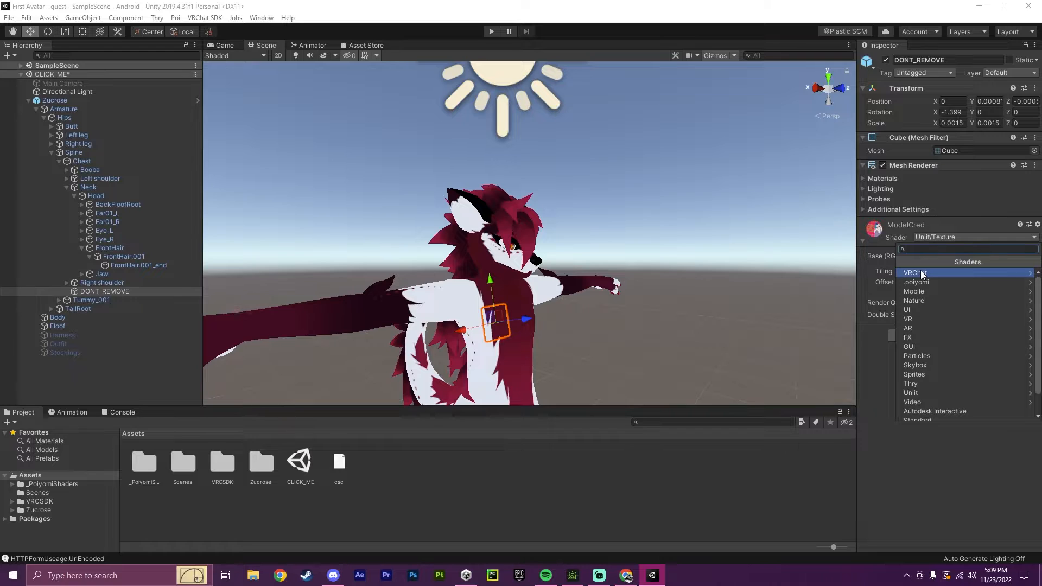
{"action": "left_click", "coordinate": [914, 290]}
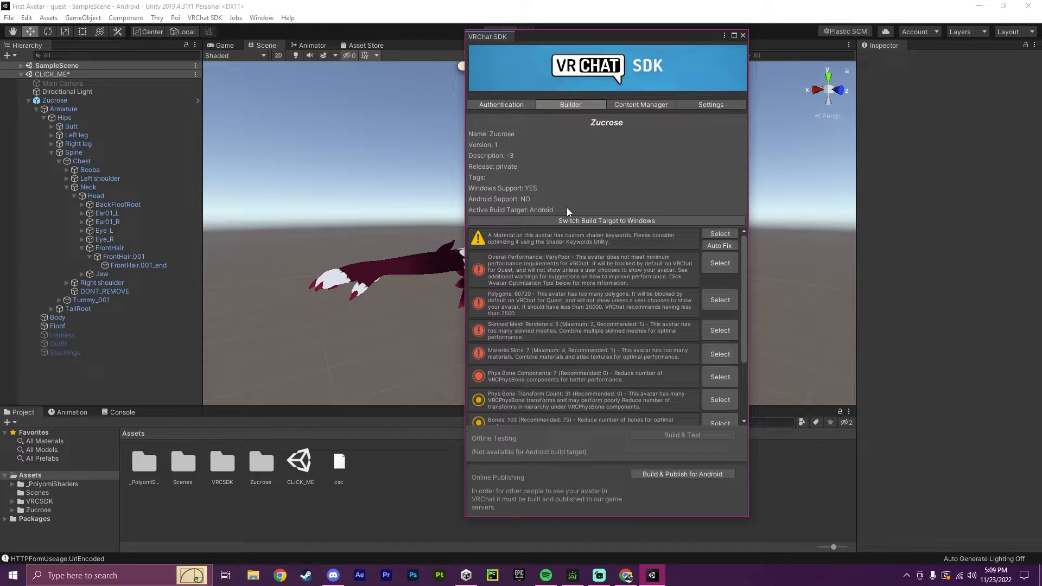
{"action": "mouse_move", "coordinate": [600, 265]}
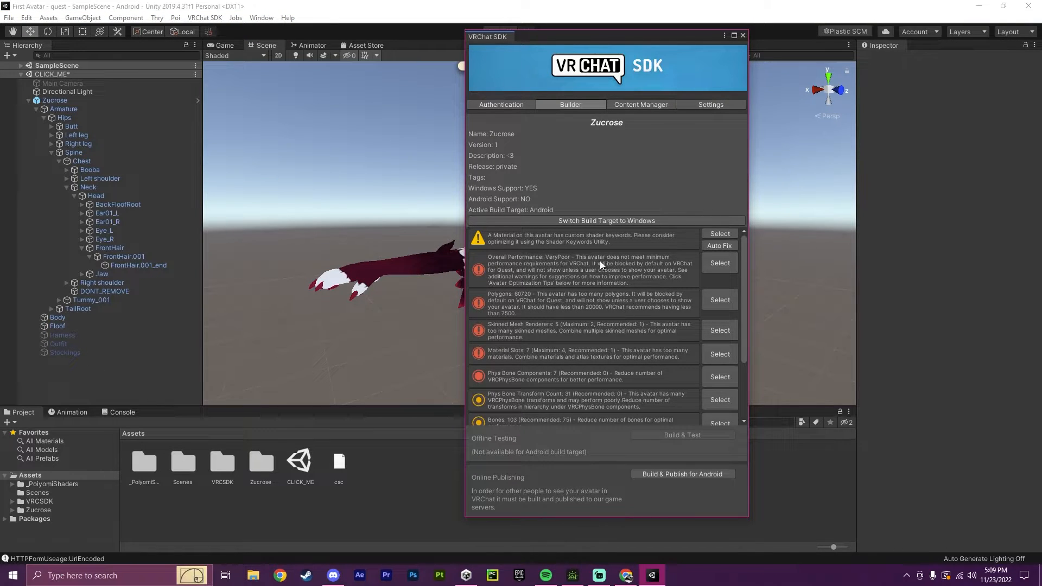
{"action": "mouse_move", "coordinate": [474, 261]}
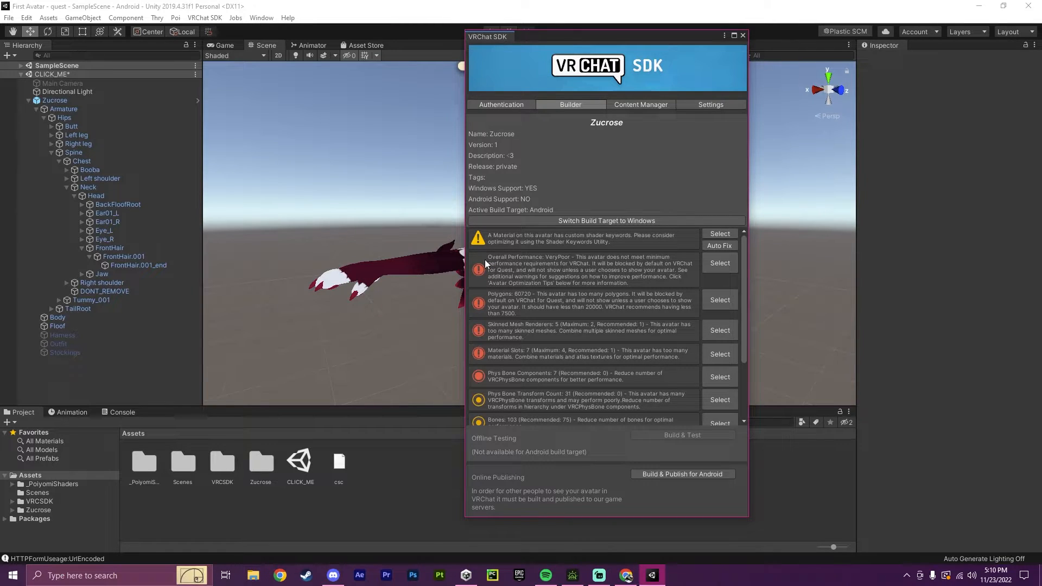
{"action": "mouse_move", "coordinate": [809, 270]}
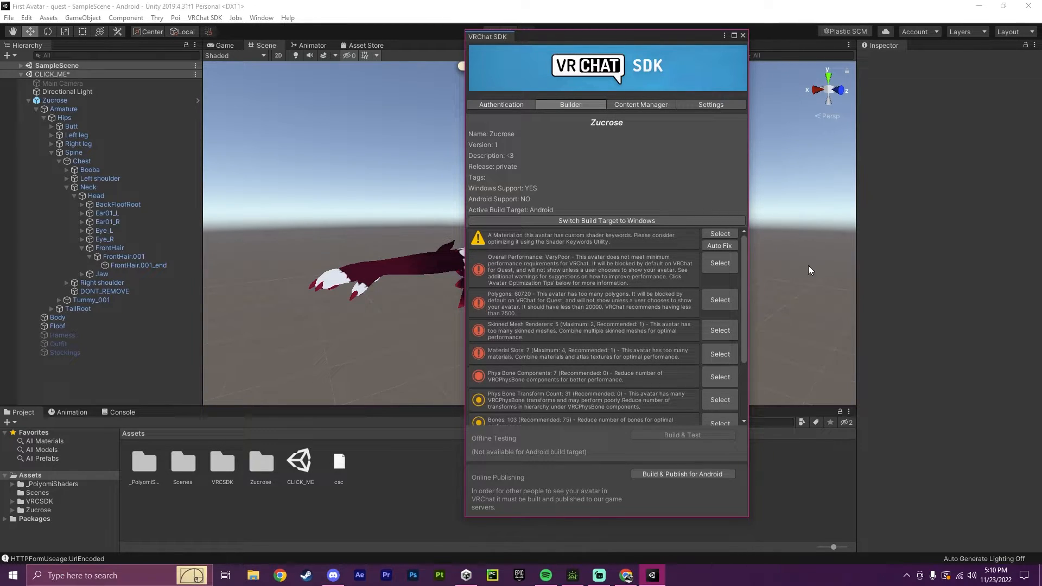
{"action": "mouse_move", "coordinate": [577, 263]}
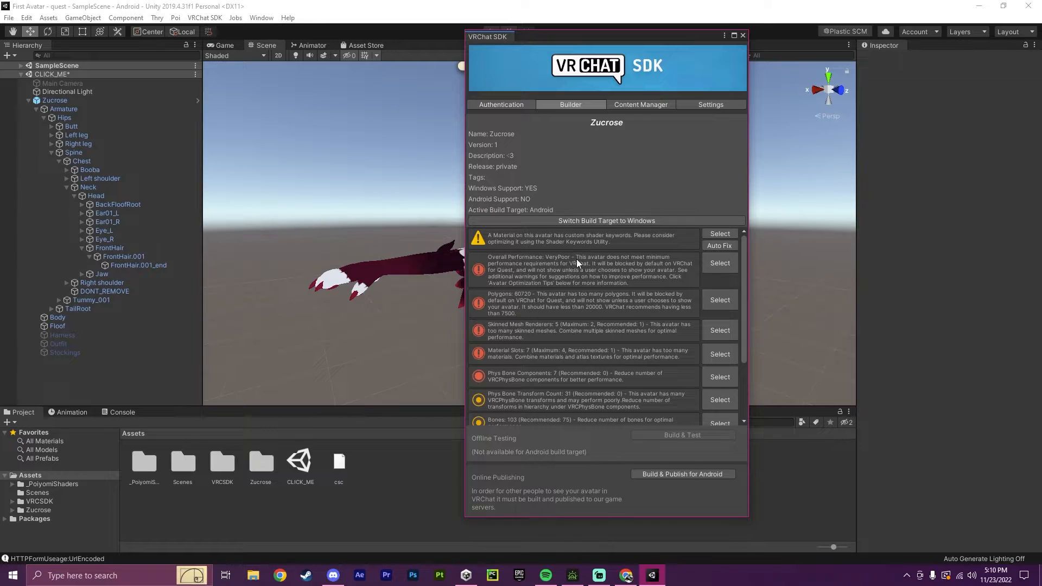
Scroll the Zucrose builder list to see the bone-count and bounding-box checks.
{"action": "scroll", "scroll_direction": "down", "scroll_amount": 3}
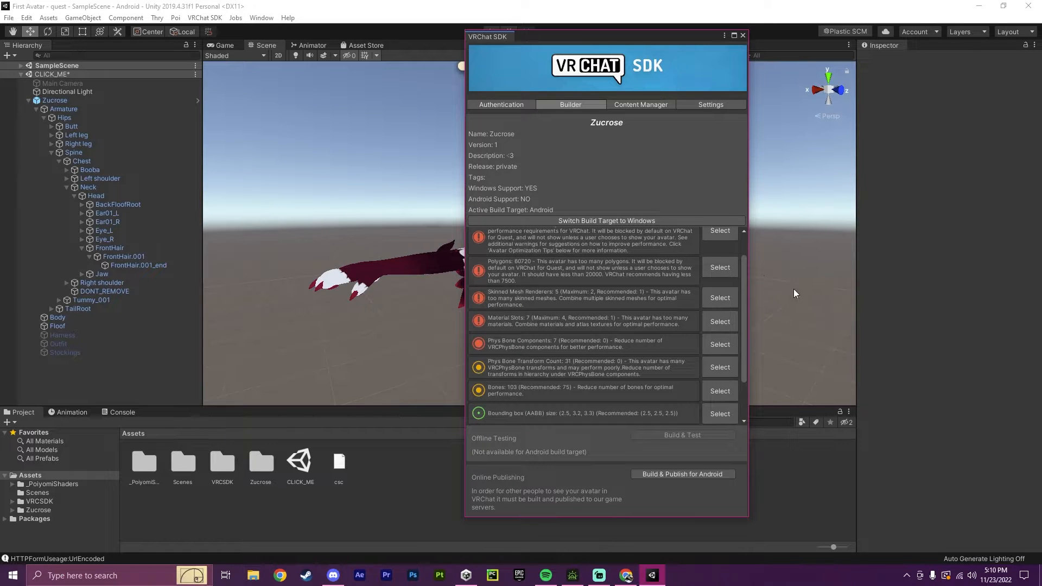
{"action": "mouse_move", "coordinate": [846, 299]}
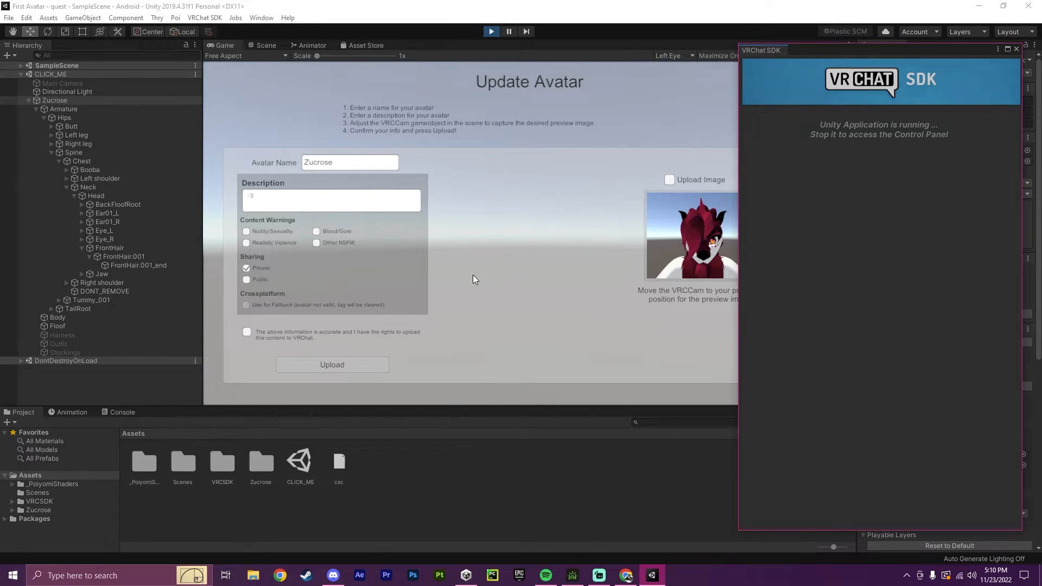
Confirm upload rights, upload Zucrose privately, and dismiss the Update Complete dialog.
{"action": "left_click", "coordinate": [246, 332]}
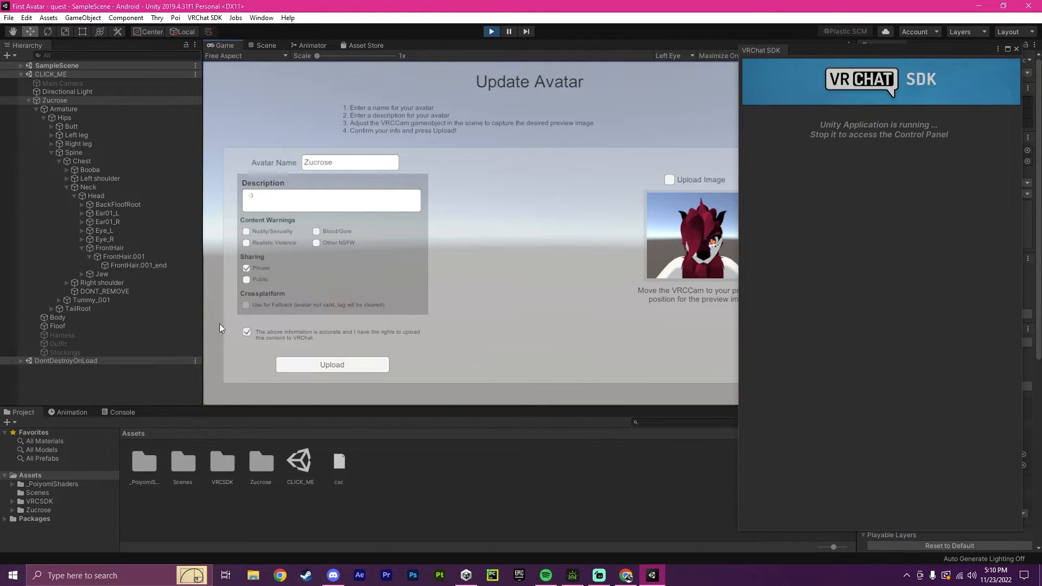
{"action": "left_click", "coordinate": [331, 364]}
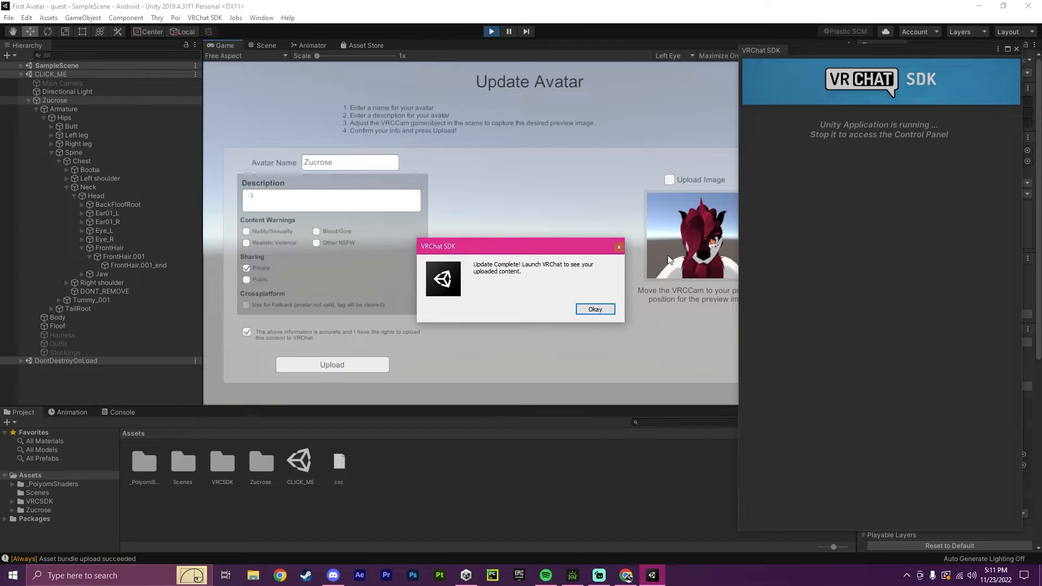
{"action": "left_click", "coordinate": [593, 309]}
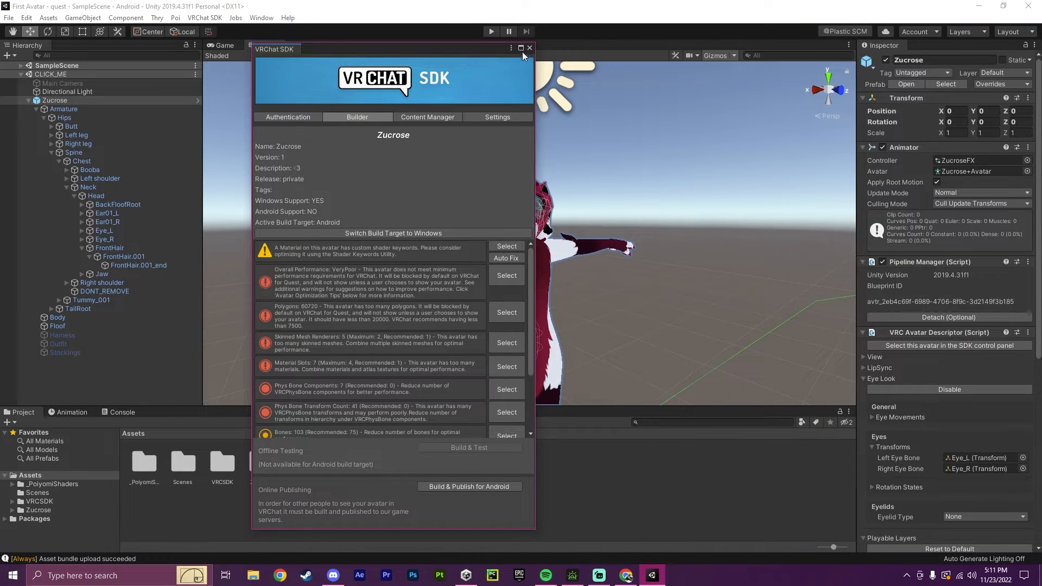
Close the VRChat SDK panel, select Zucrose, and collapse its Armature hierarchy.
{"action": "left_click", "coordinate": [529, 48]}
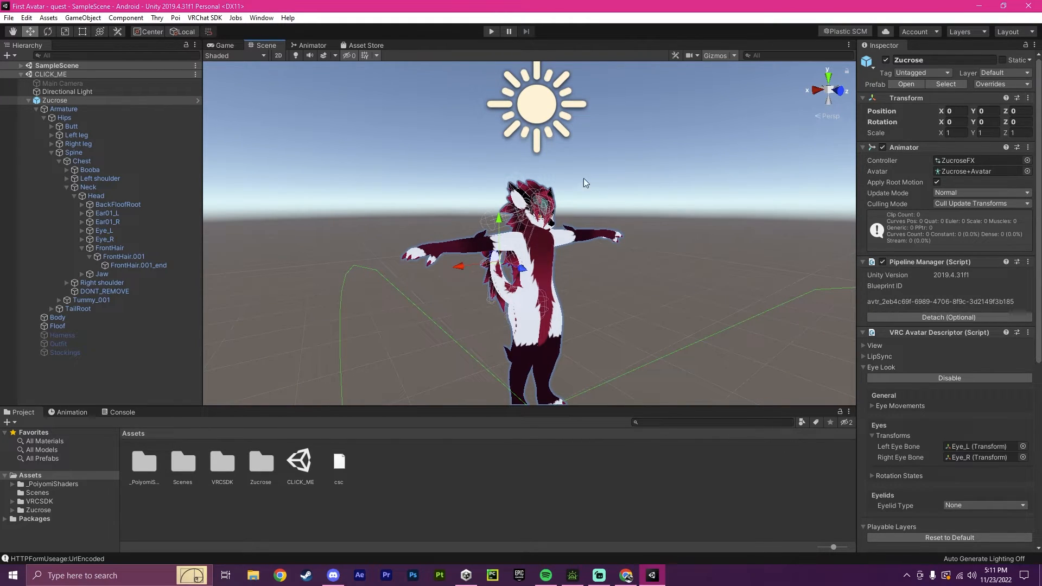
{"action": "mouse_move", "coordinate": [636, 249]}
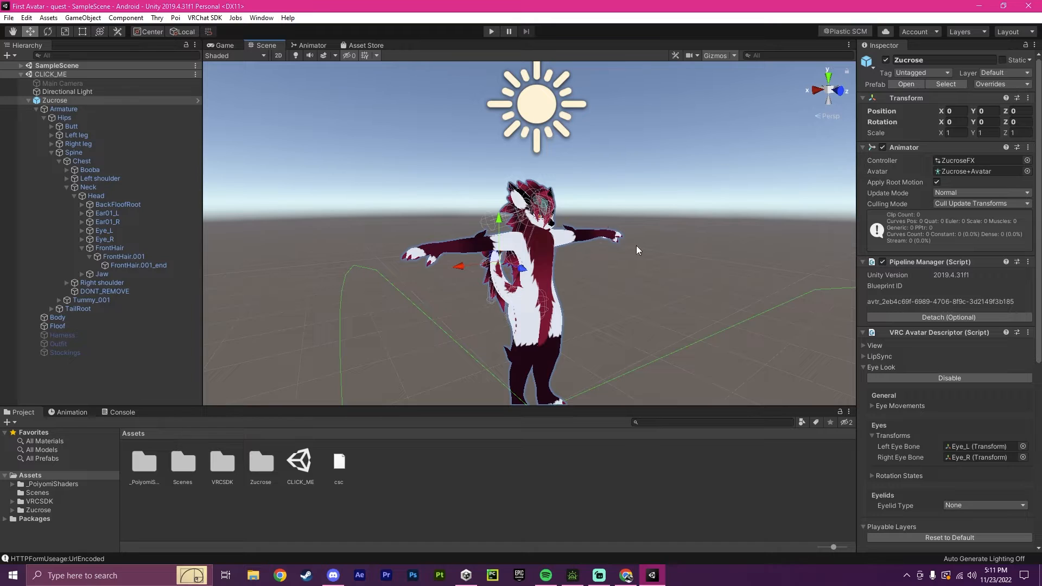
{"action": "left_click", "coordinate": [55, 100]}
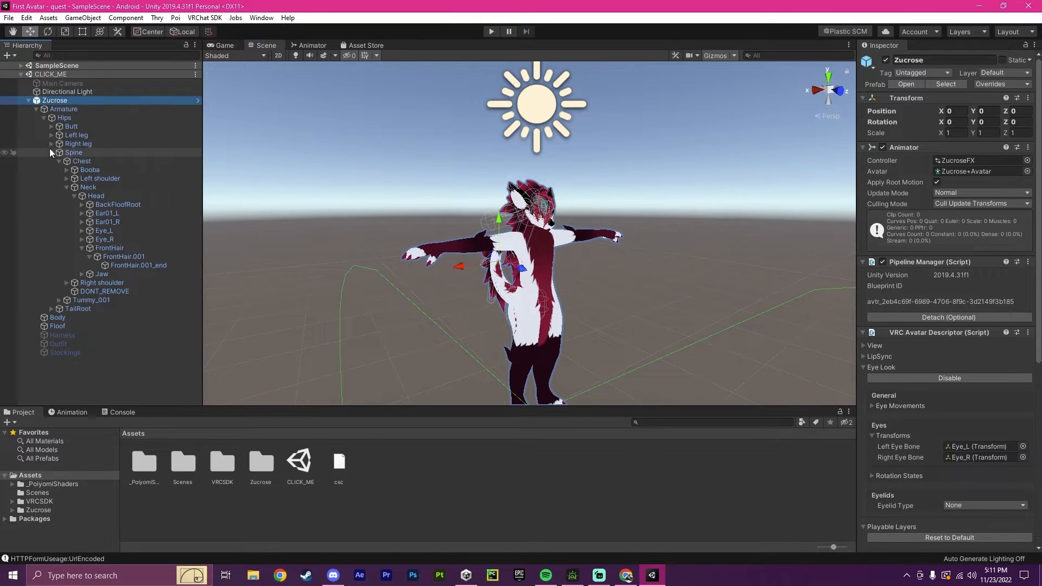
{"action": "left_click", "coordinate": [35, 109]}
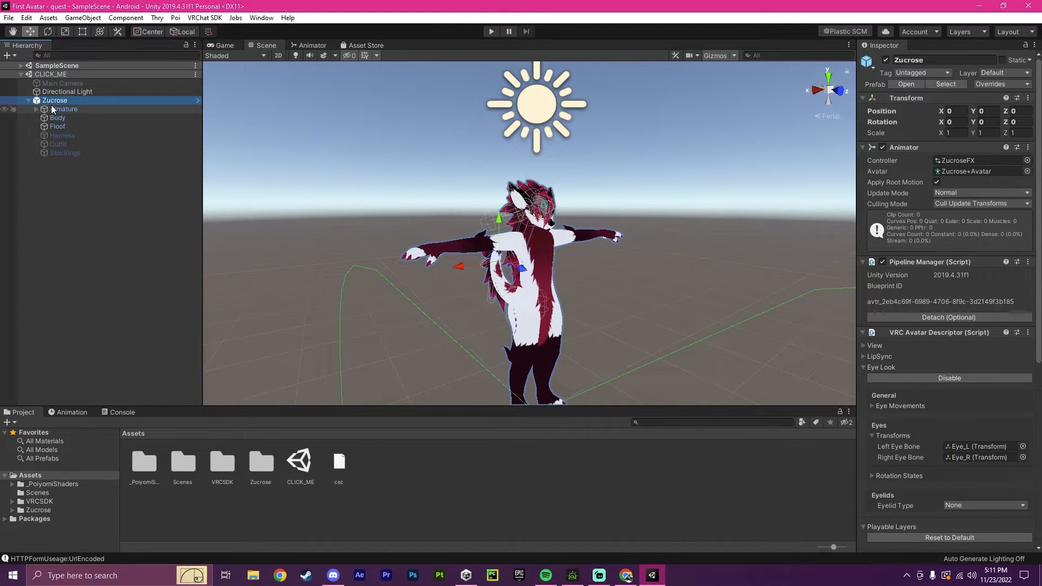
Browse to the Zucrose folder and select ZucroseParams to show its expression parameters.
{"action": "scroll", "scroll_direction": "down", "scroll_amount": 3}
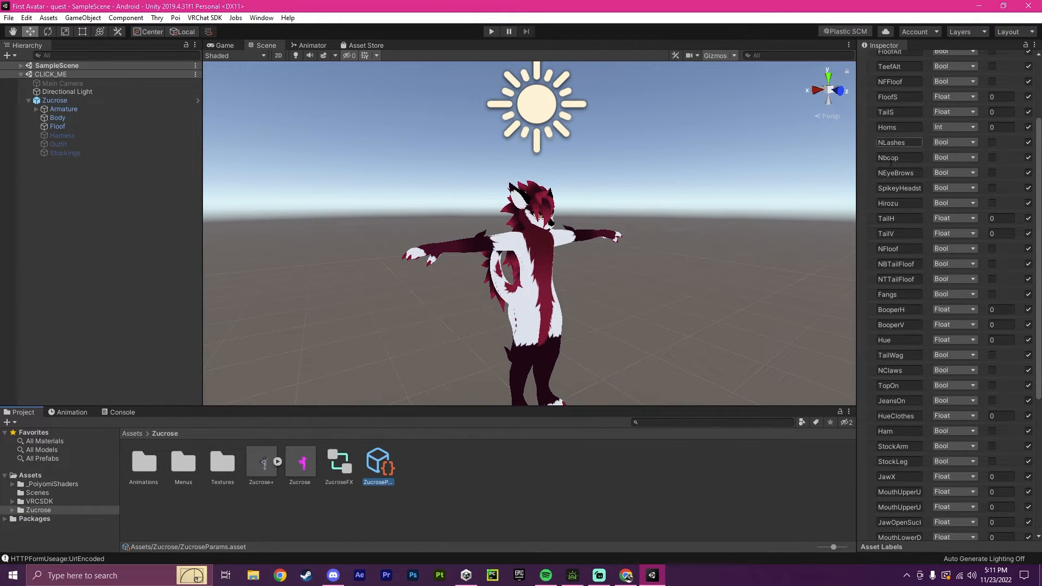
{"action": "scroll", "scroll_direction": "down", "scroll_amount": 3}
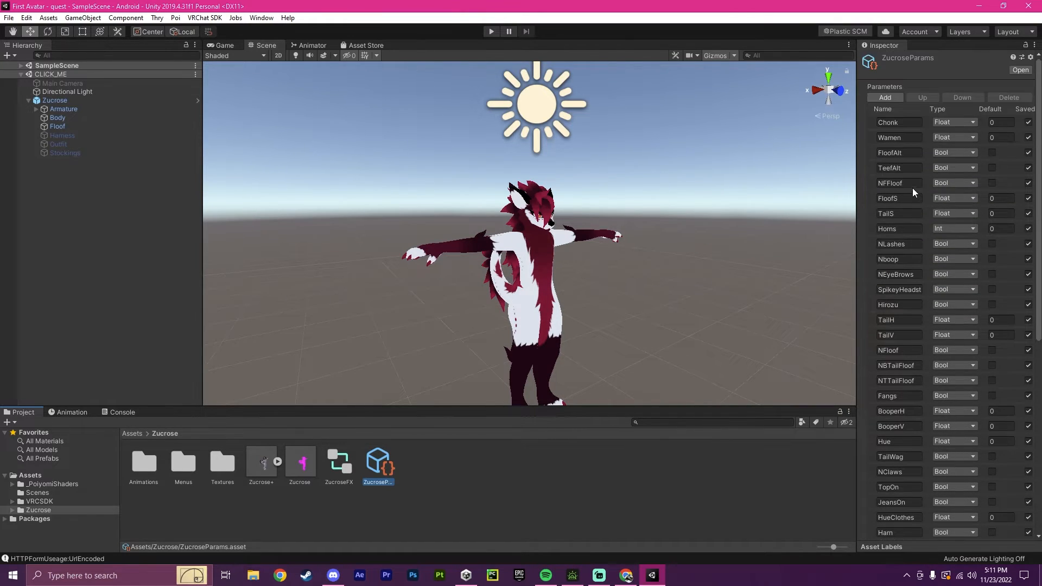
{"action": "mouse_move", "coordinate": [951, 296]}
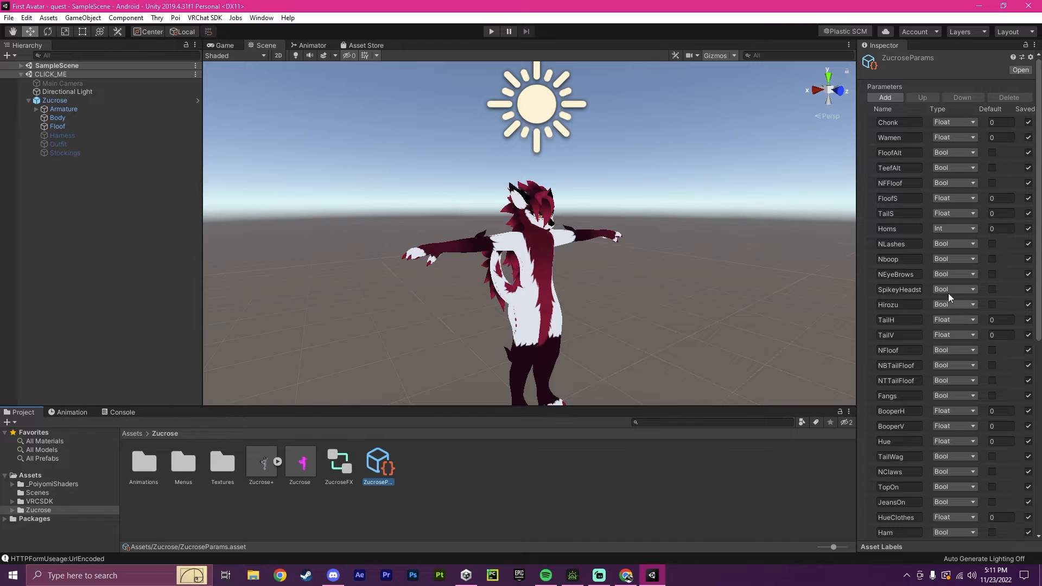
{"action": "mouse_move", "coordinate": [842, 306]}
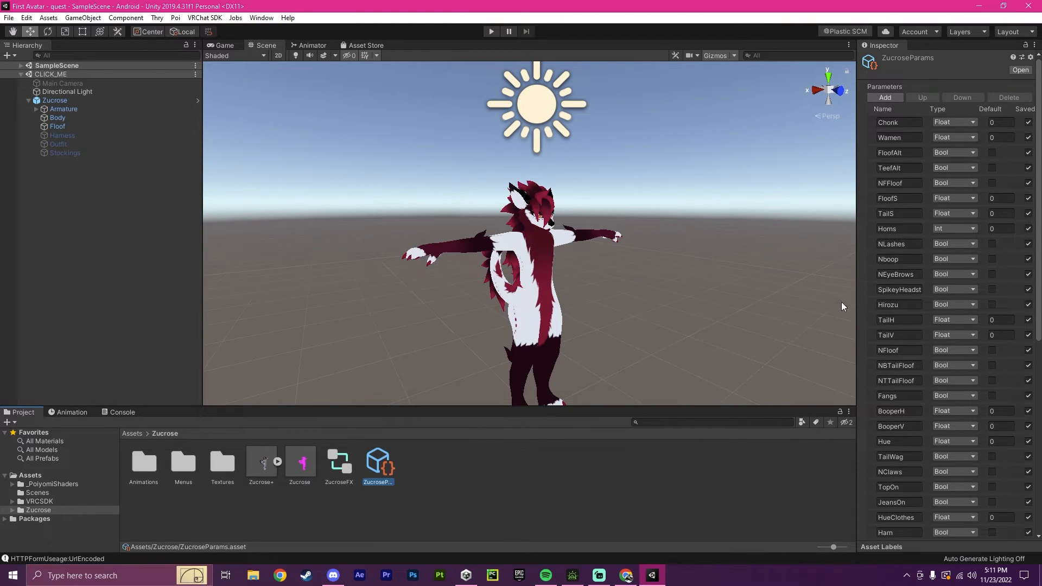
{"action": "mouse_move", "coordinate": [546, 260]}
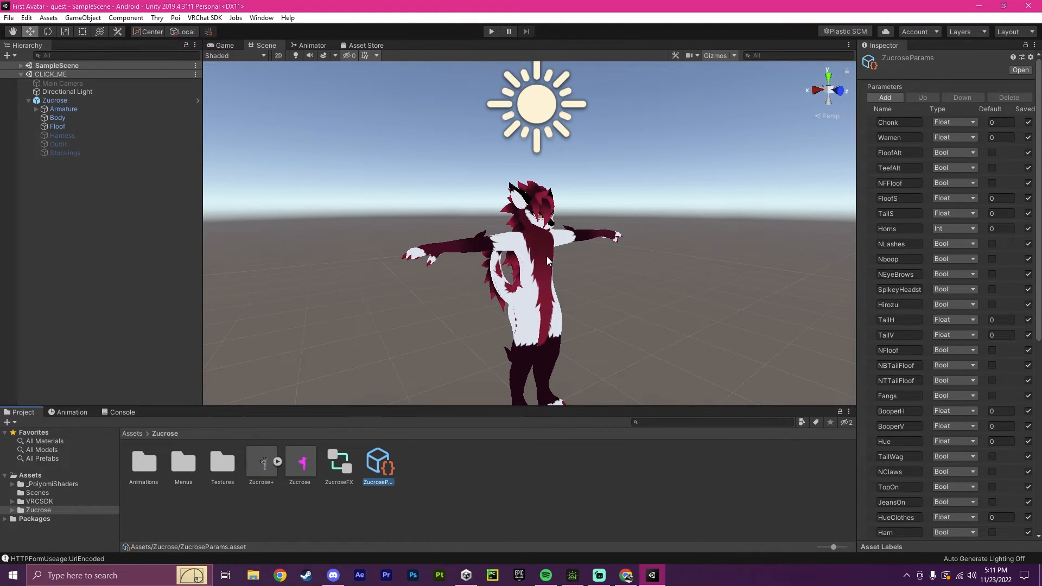
{"action": "left_click", "coordinate": [55, 100]}
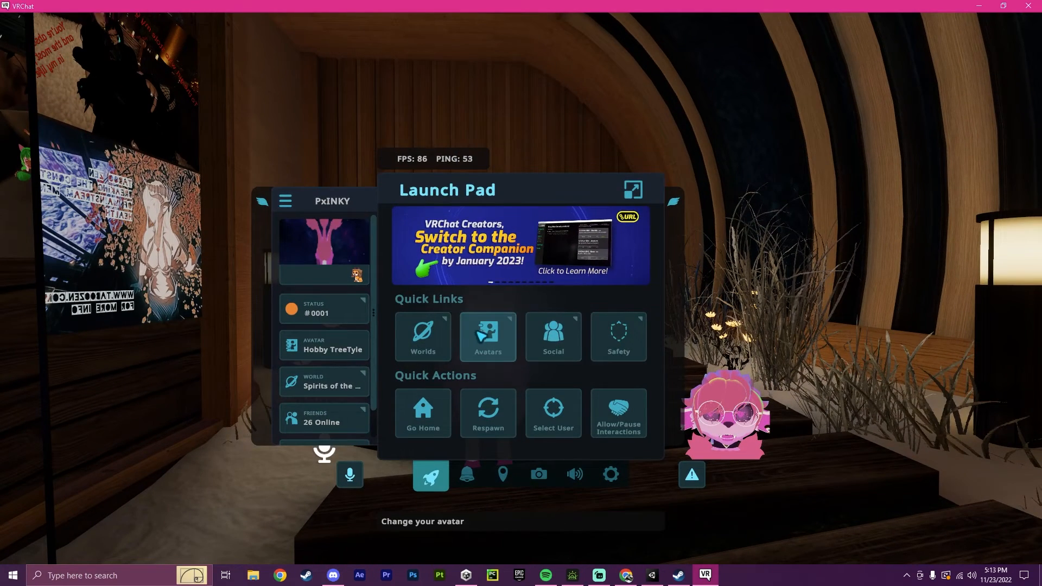
Open VRChat's Avatars menu and show the Uploaded category containing Zucrose.
{"action": "left_click", "coordinate": [487, 337]}
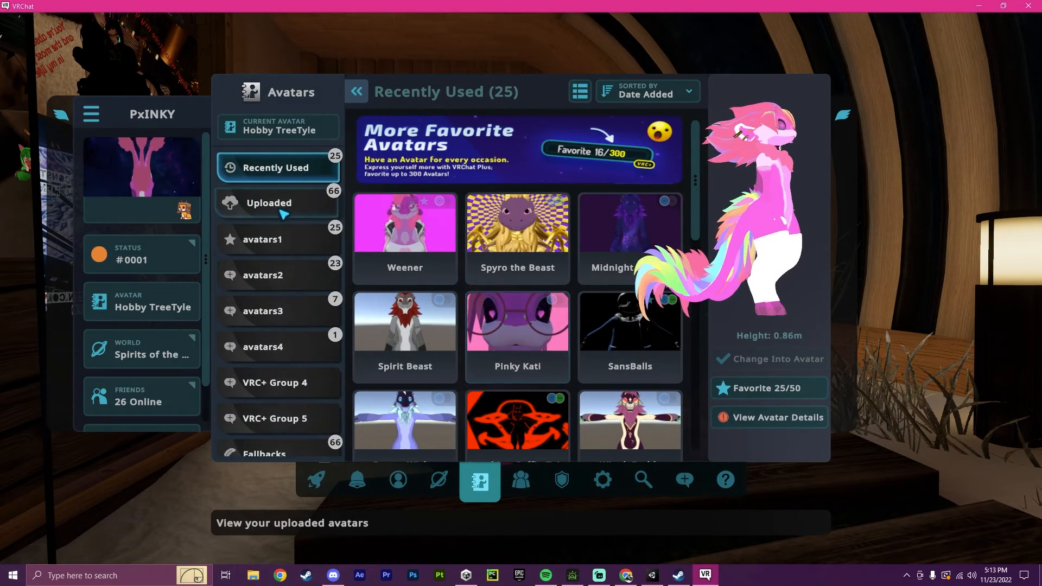
{"action": "left_click", "coordinate": [277, 203]}
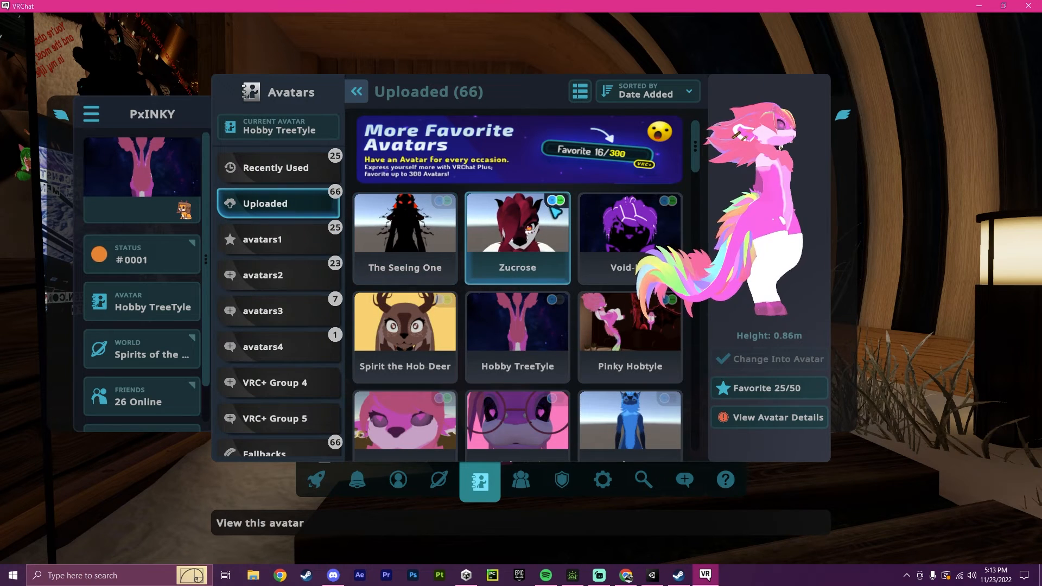